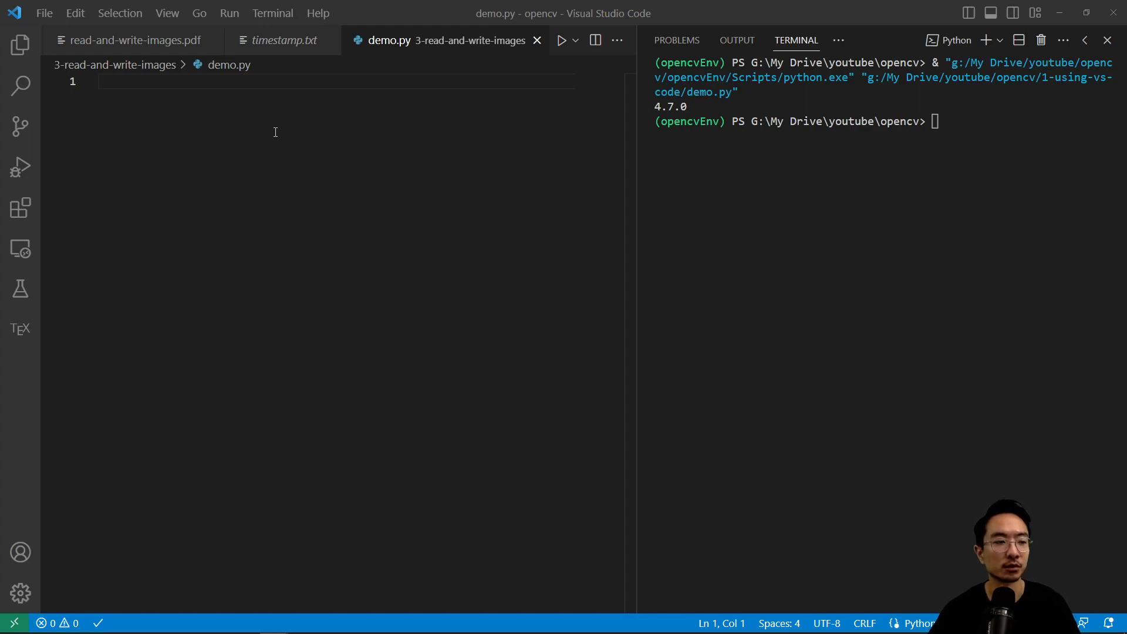
{"action": "mouse_move", "coordinate": [177, 103]}
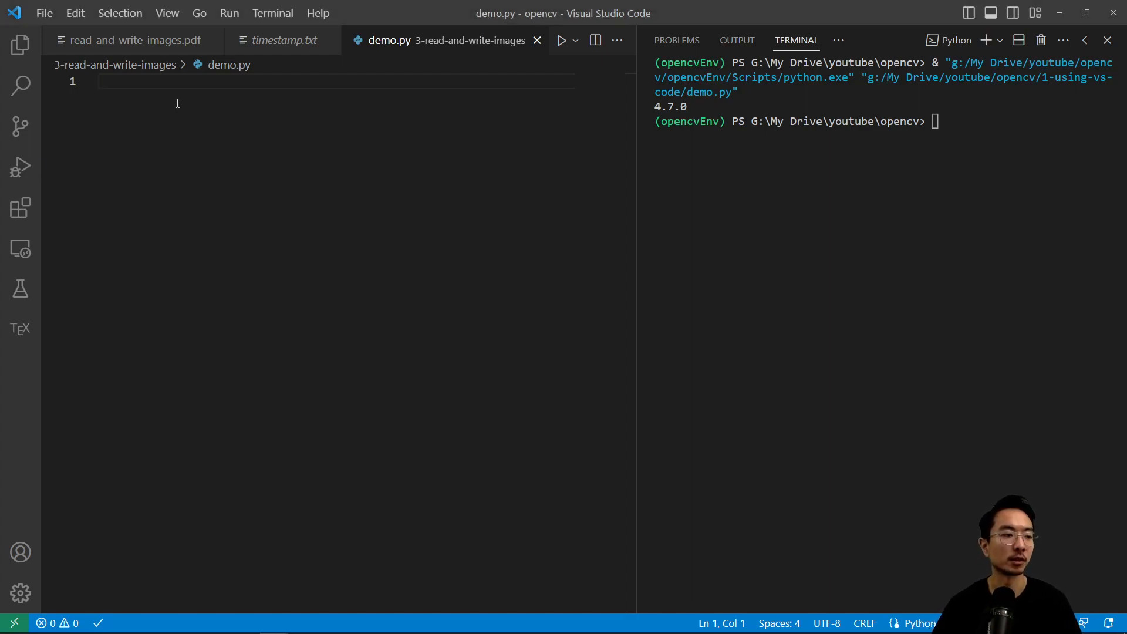
Add import lines for cv2, os, matplotlib.pyplot and numpy as np
{"action": "type", "text": "import cv2 as cv"}
{"action": "type", "text": "import matplotlib.p"}
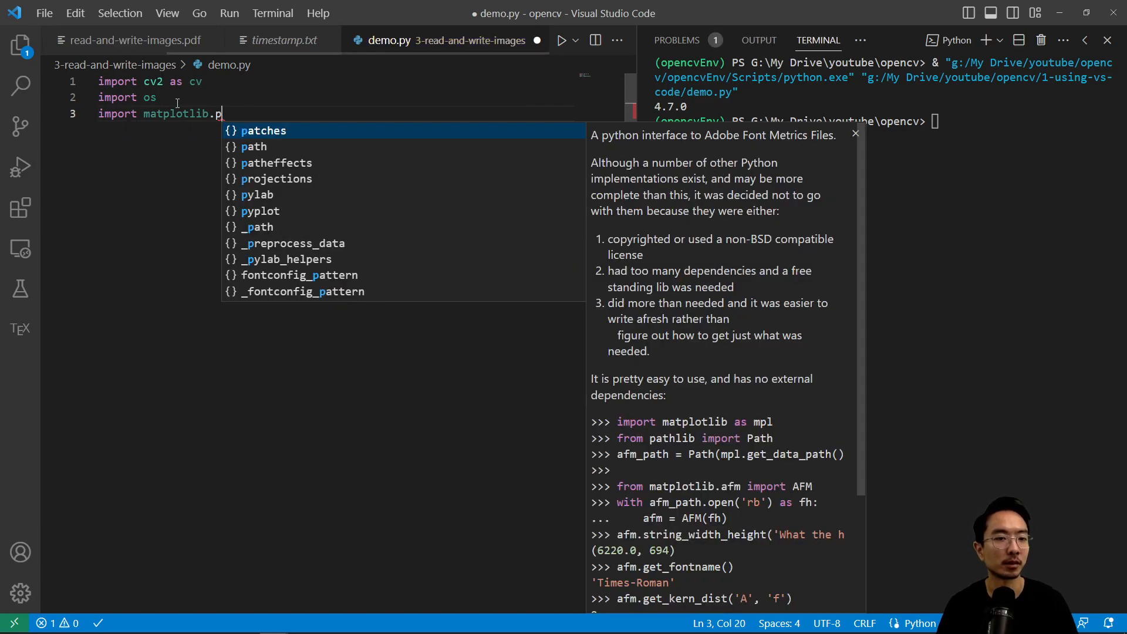
{"action": "type", "text": "yplot as plt"}
{"action": "type", "text": "import n"}
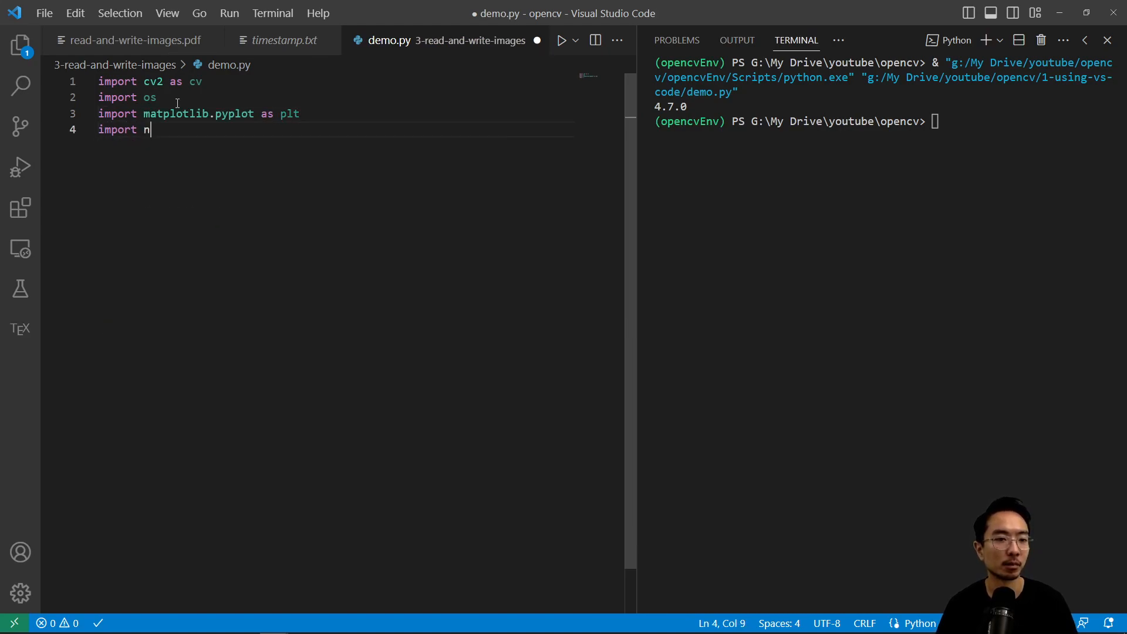
{"action": "type", "text": "umpy as np"}
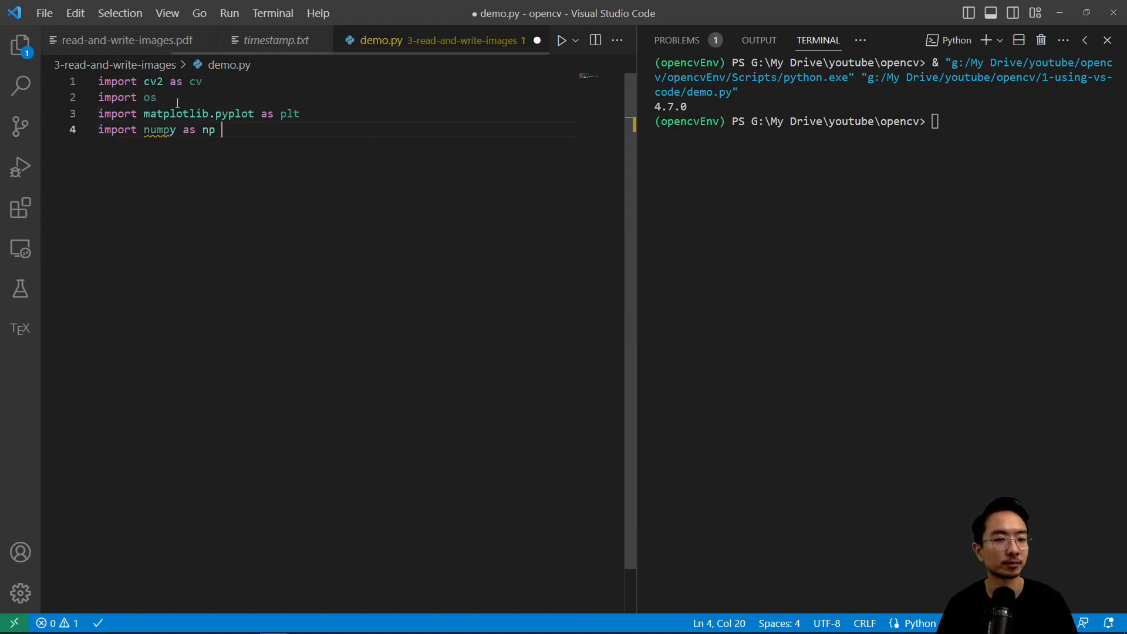
{"action": "key", "text": "Enter"}
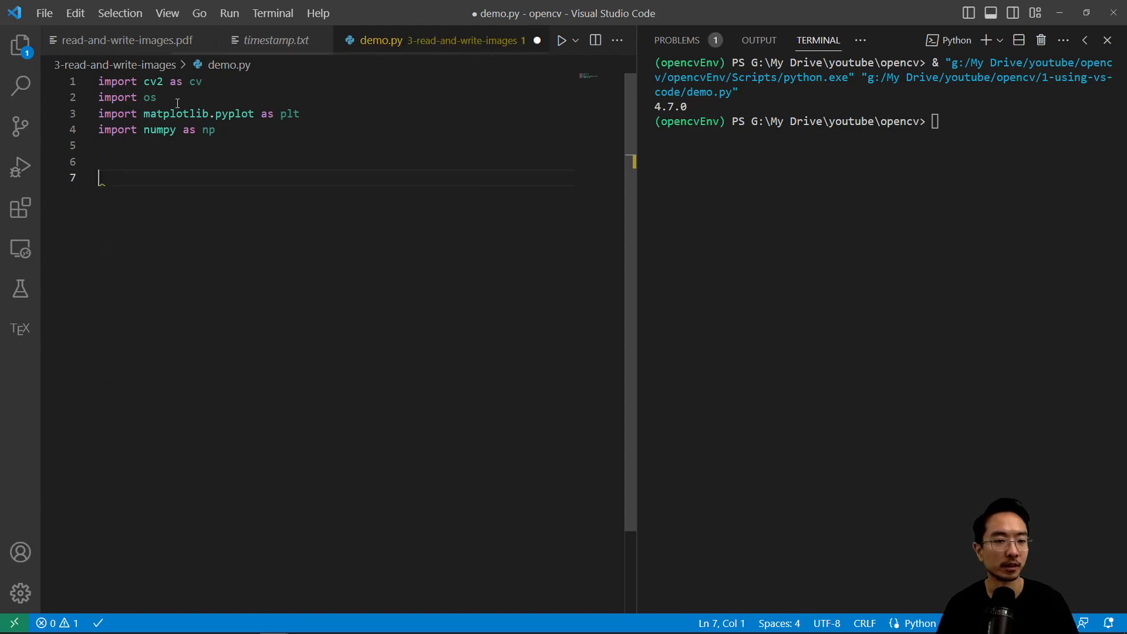
Add the if __name__ == '__main__': guard below the imports
{"action": "type", "text": "if __name__"}
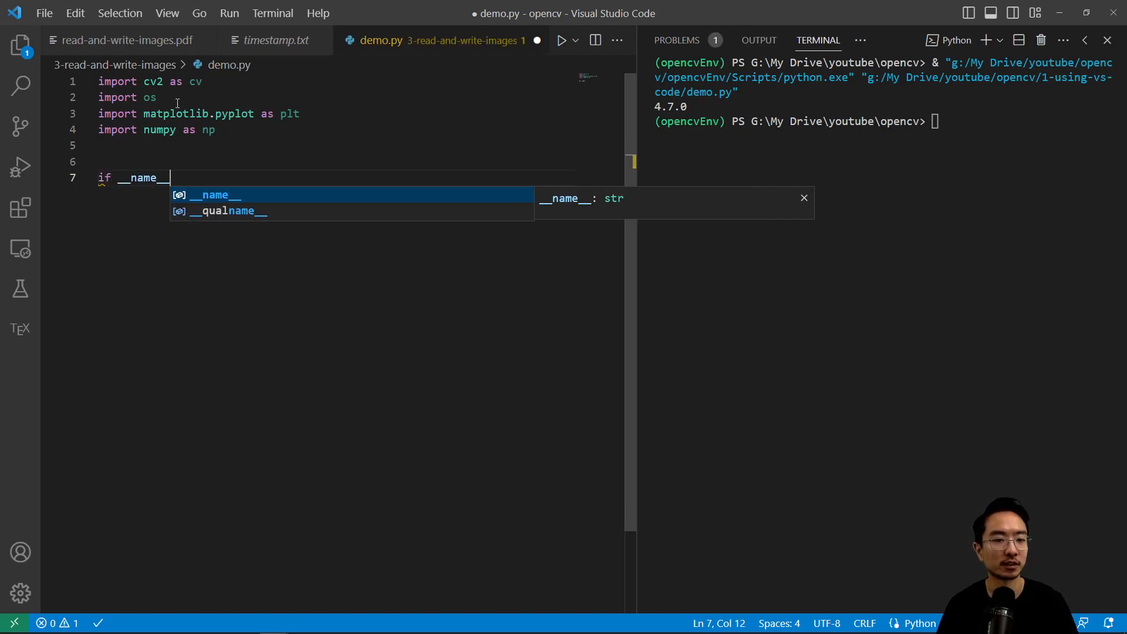
{"action": "type", "text": "== '"}
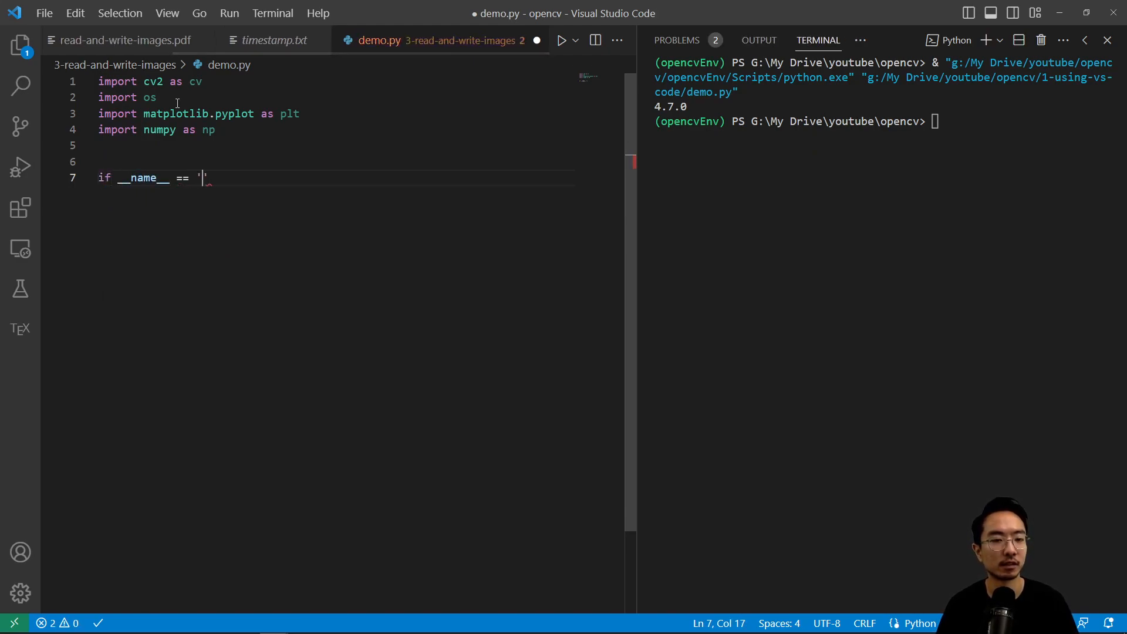
{"action": "type", "text": "__main__'"}
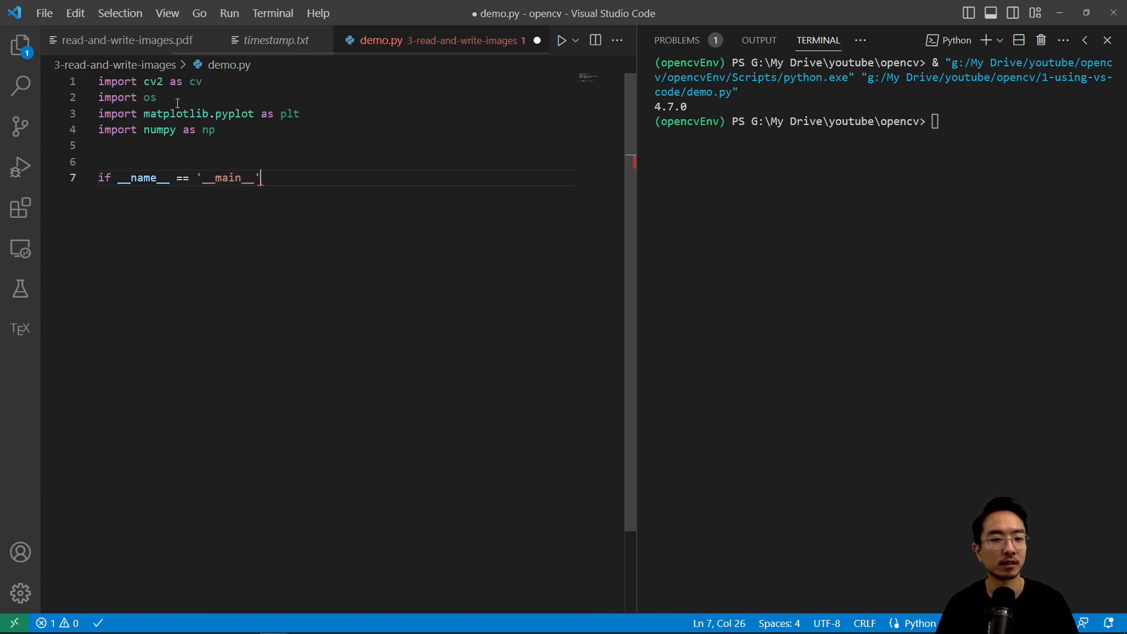
{"action": "type", "text": ":"}
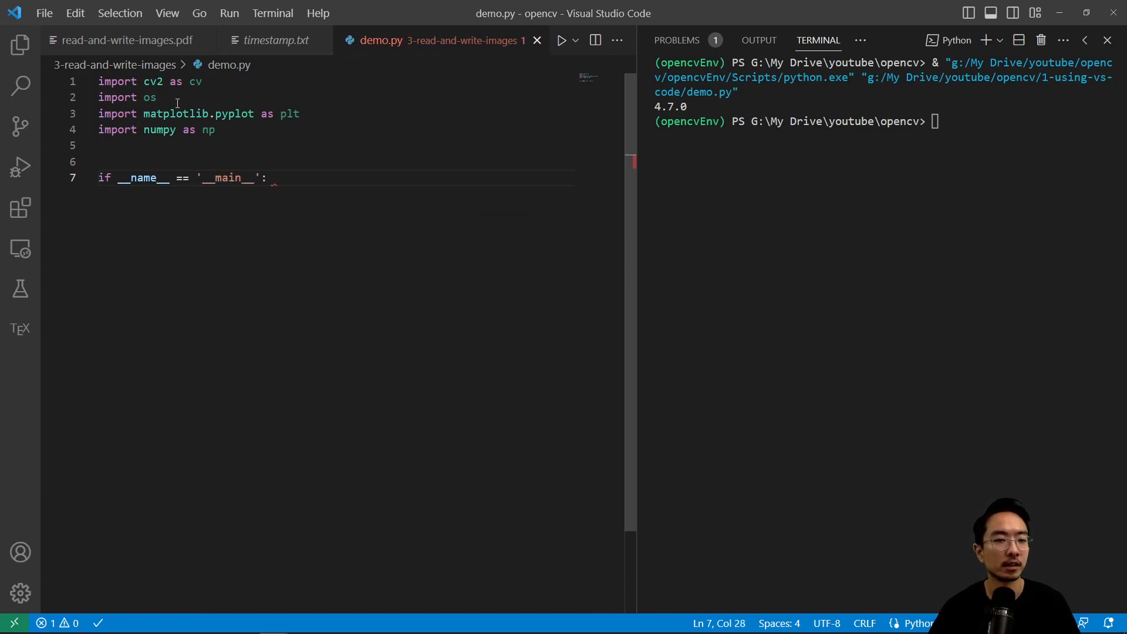
Define readImage() and call readImage() inside the main guard
{"action": "type", "text": "def readImage():"}
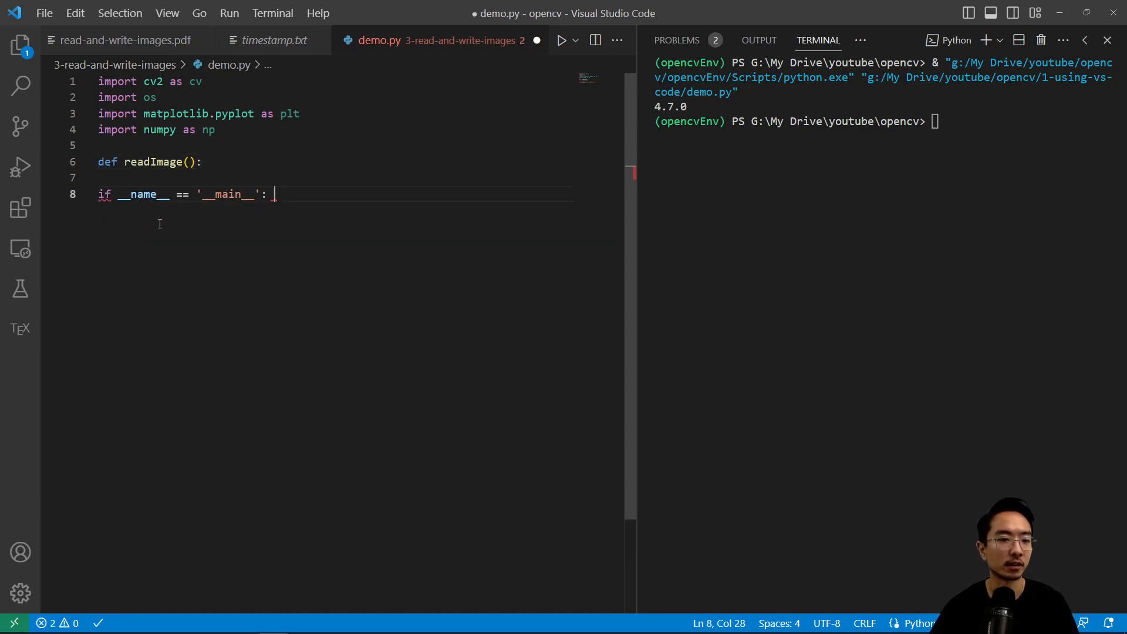
{"action": "key", "text": "Enter"}
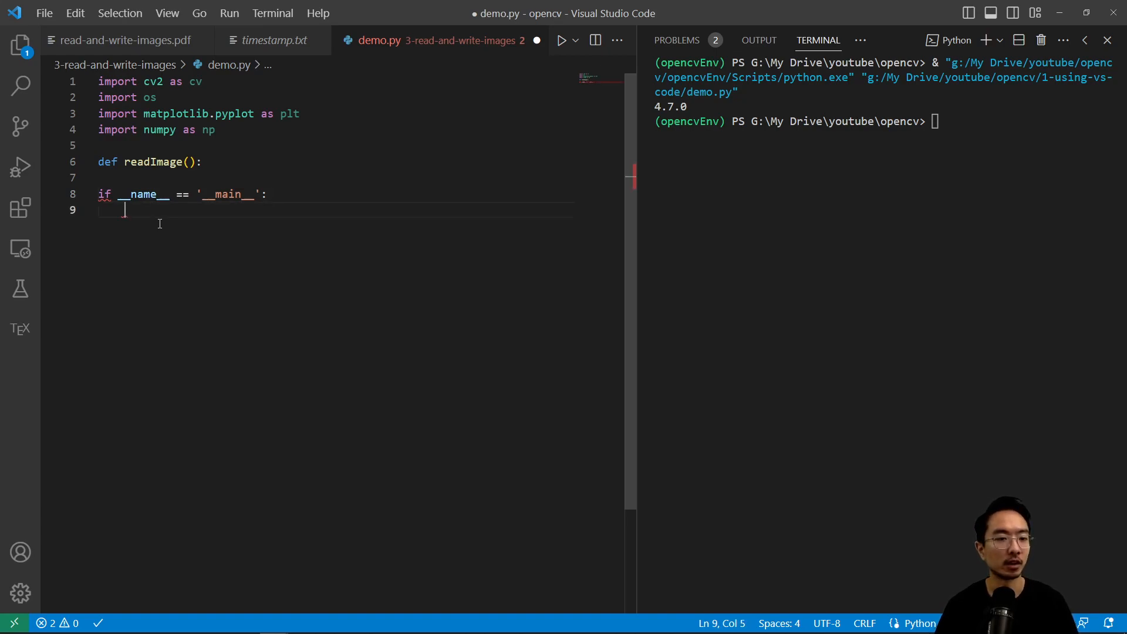
{"action": "type", "text": "readImage()"}
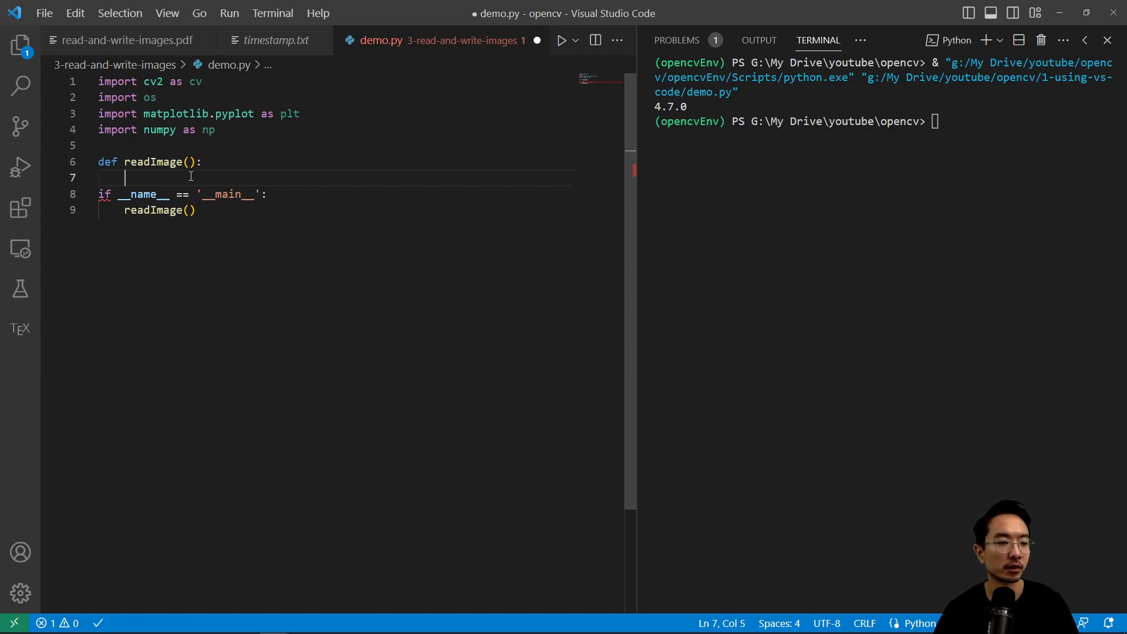
Set root = os.getcwd() in readImage and begin the imgPath line
{"action": "type", "text": "root"}
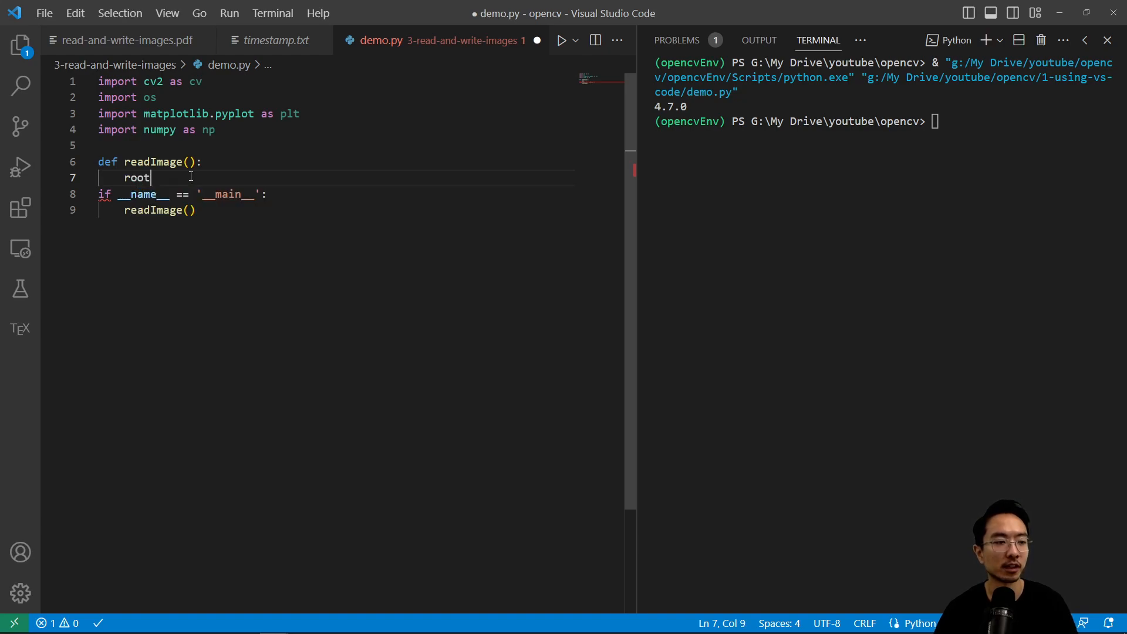
{"action": "type", "text": ".os"}
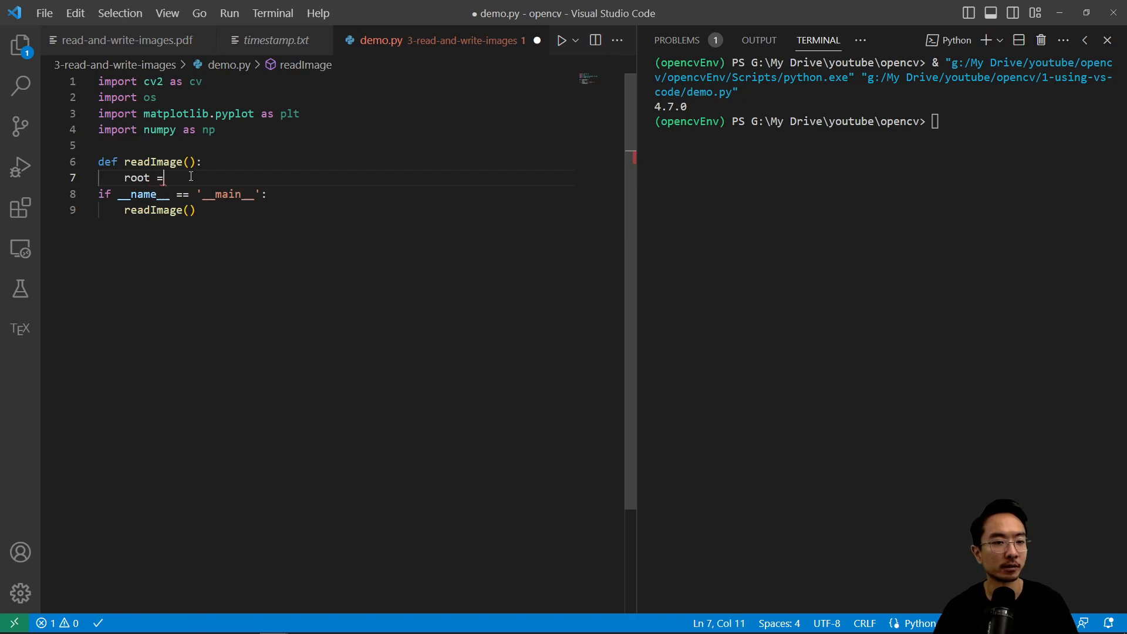
{"action": "type", "text": "os.getcwd("}
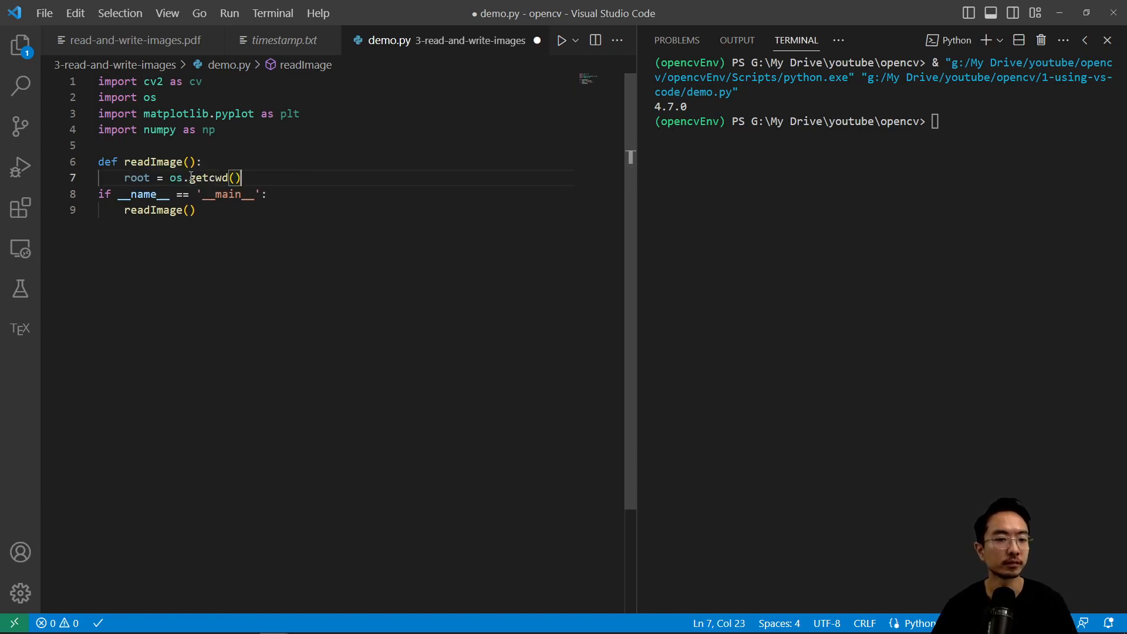
{"action": "type", "text": "imgPath ="}
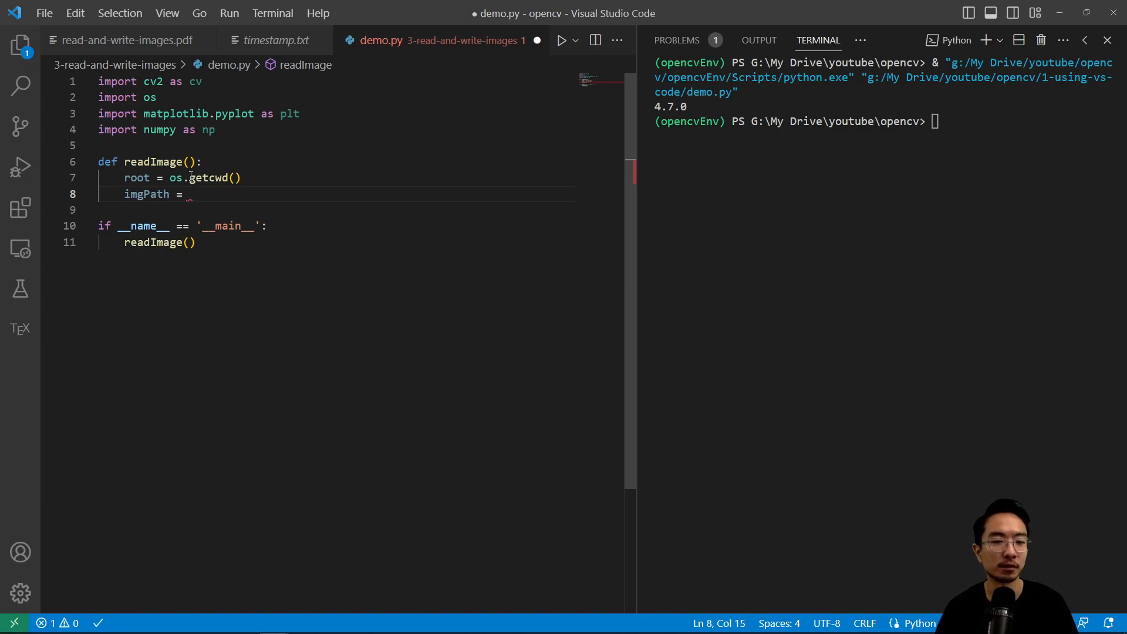
Assign imgPath = os.path.join(root, 'demoImages\cutepic1.jpg') and begin an img line
{"action": "type", "text": "os."}
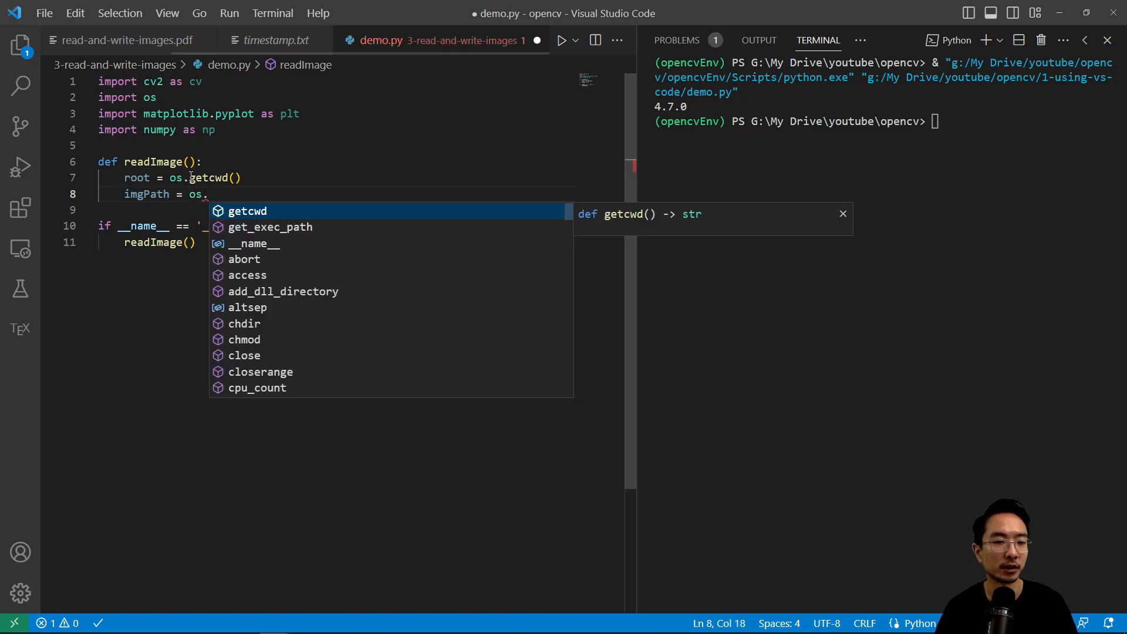
{"action": "type", "text": "path"}
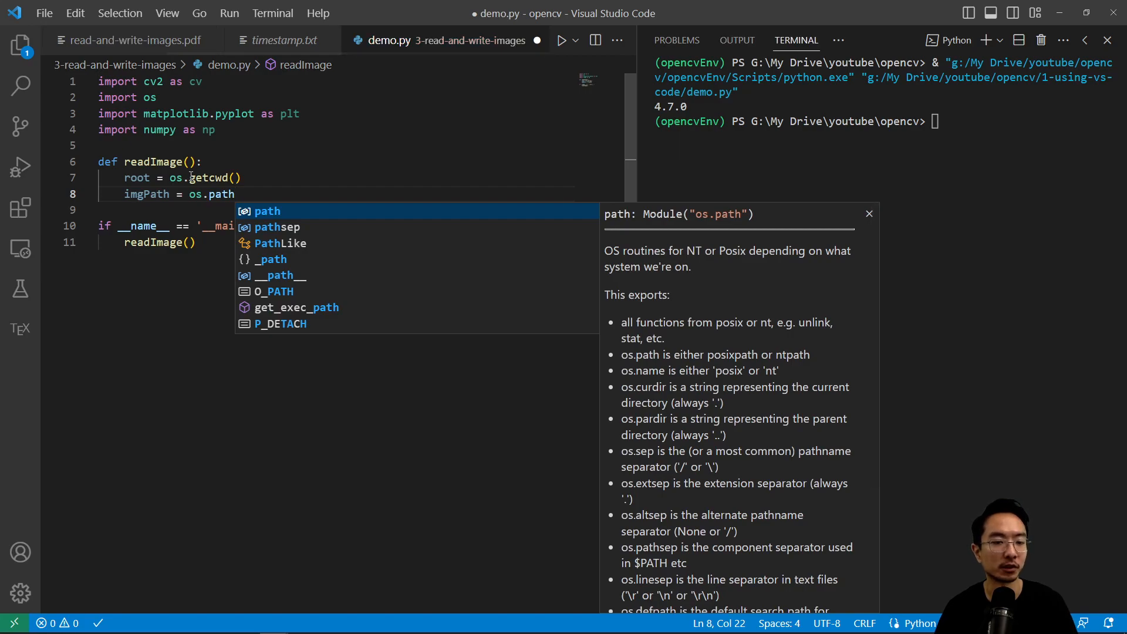
{"action": "type", "text": ".join(join)"}
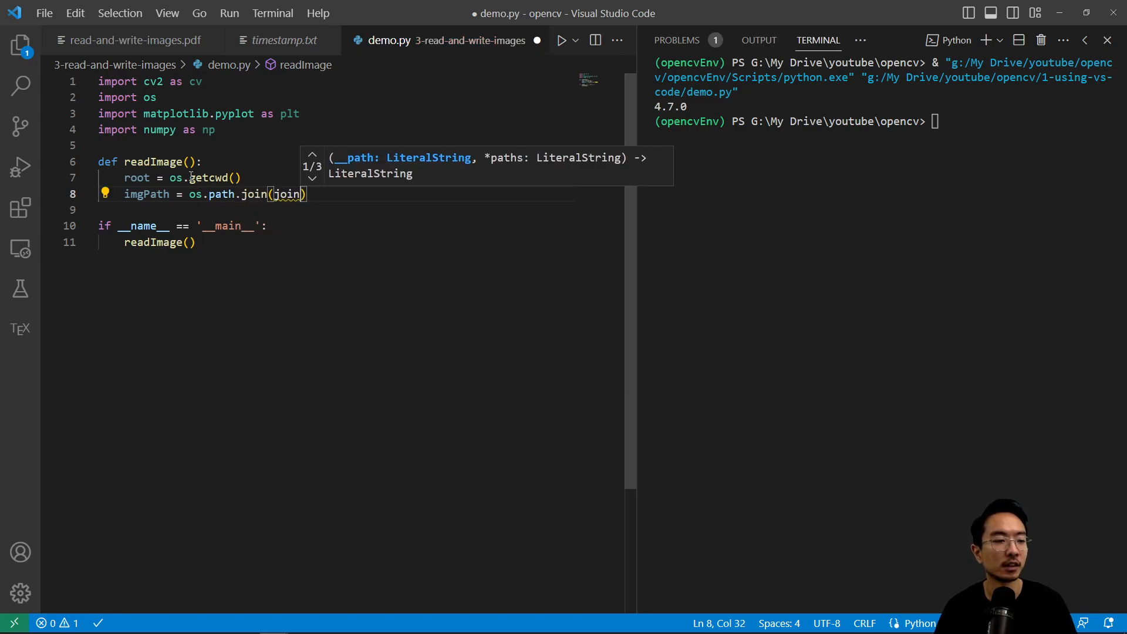
{"action": "type", "text": "root"}
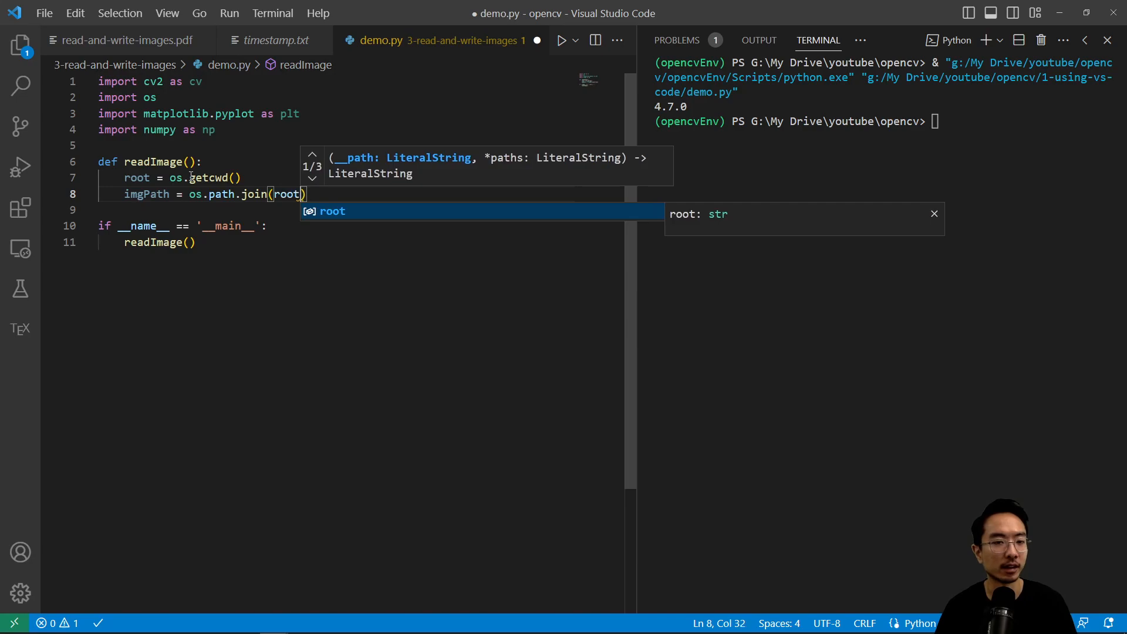
{"action": "type", "text": ",'demo'"}
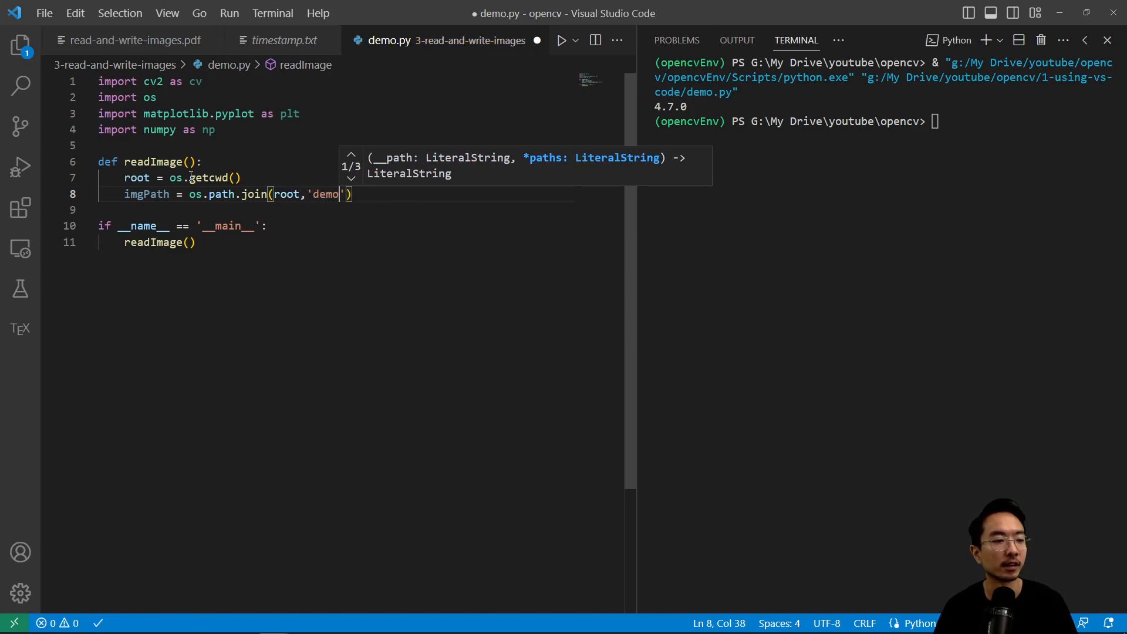
{"action": "type", "text": "Images\\\\cut"}
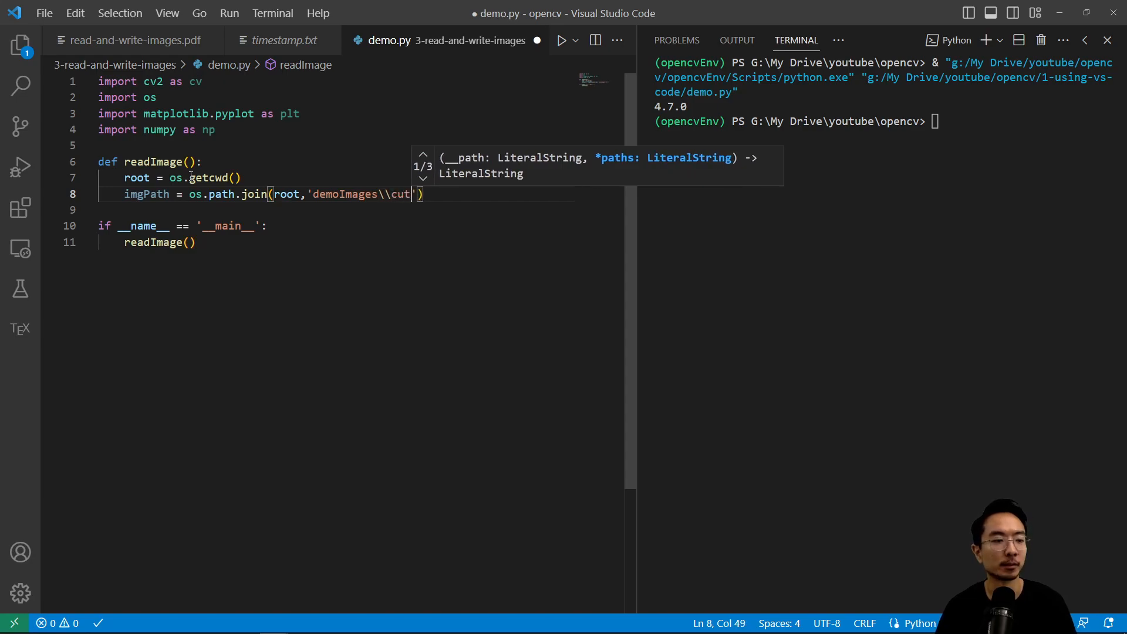
{"action": "type", "text": "epic1."}
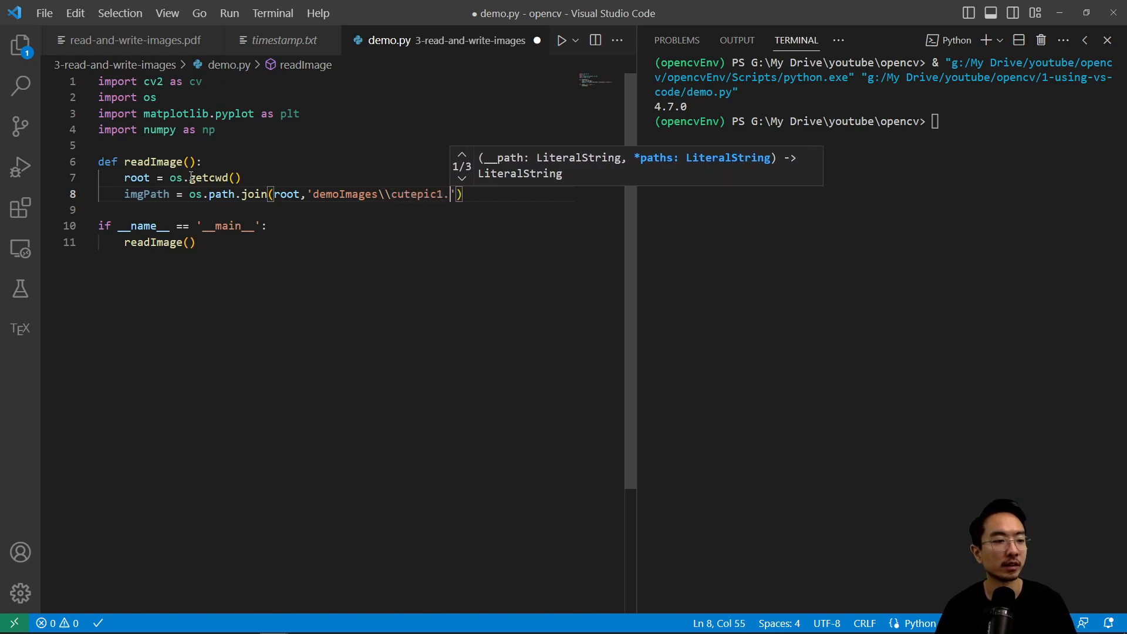
{"action": "type", "text": "jpg"}
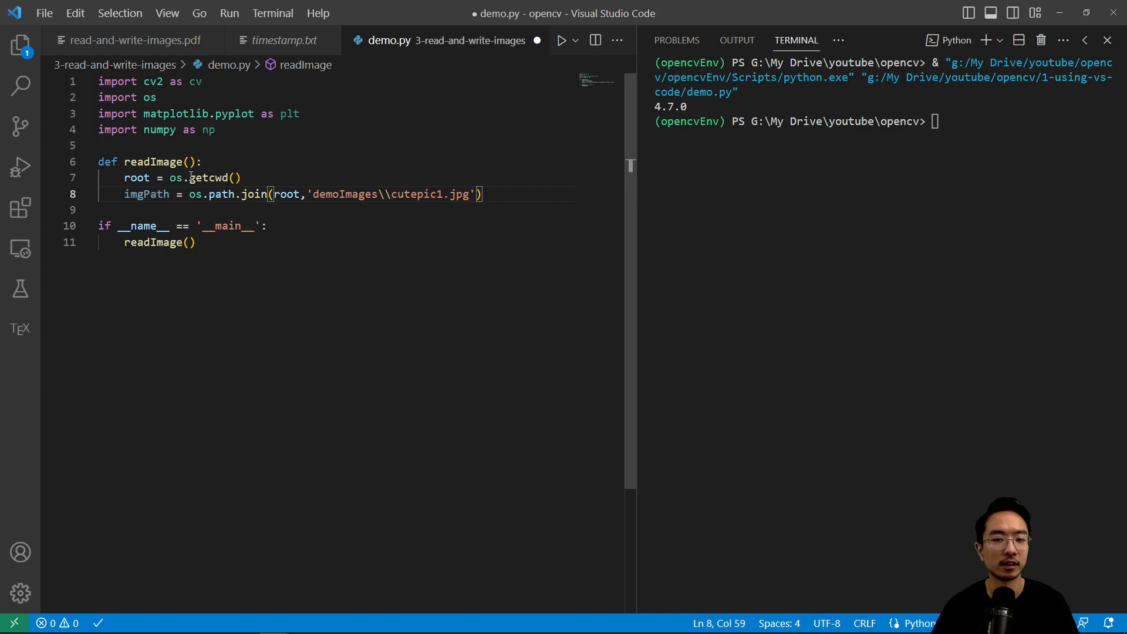
{"action": "key", "text": "Enter"}
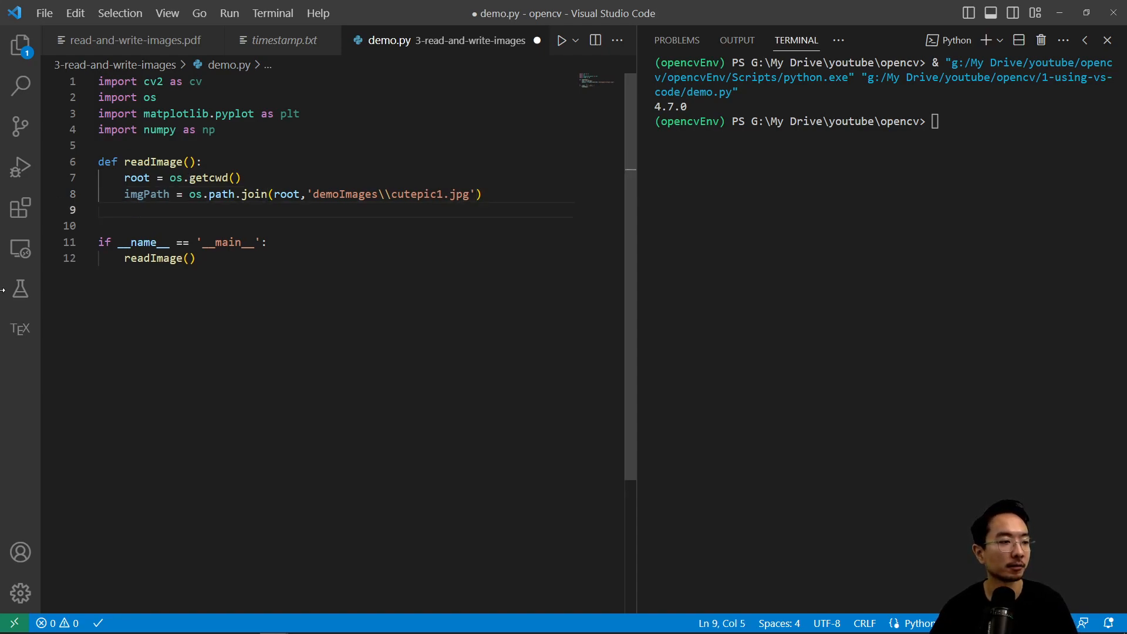
{"action": "type", "text": "img ="}
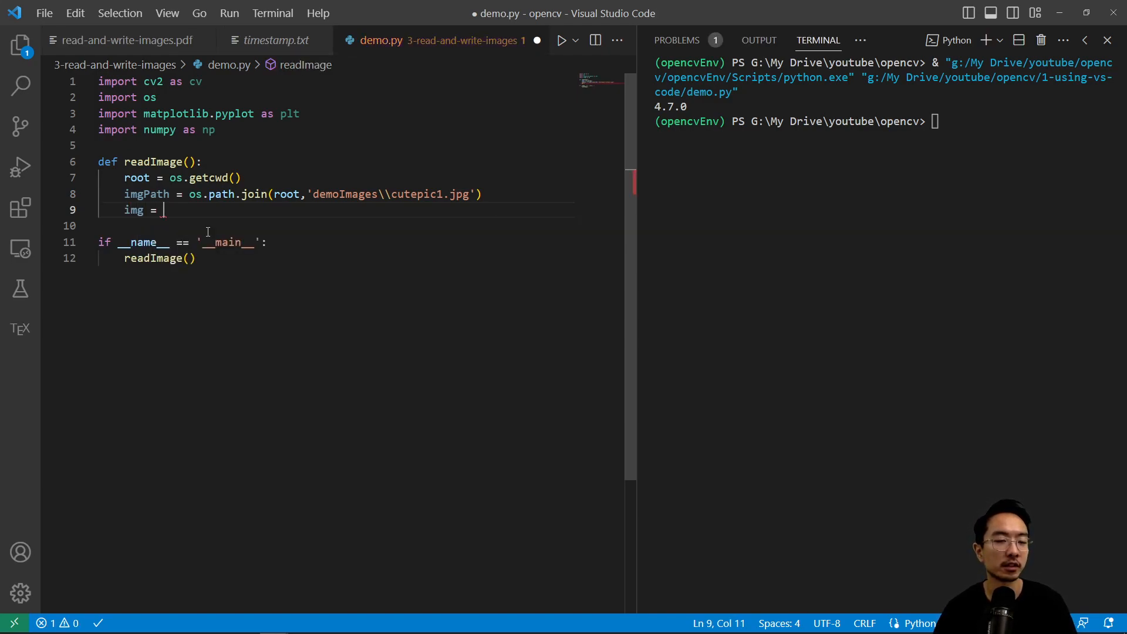
Add cv.imread(imgPath), cv.imshow('img', img) and cv.waitKey(0), then run the script
{"action": "type", "text": "cv.imread"}
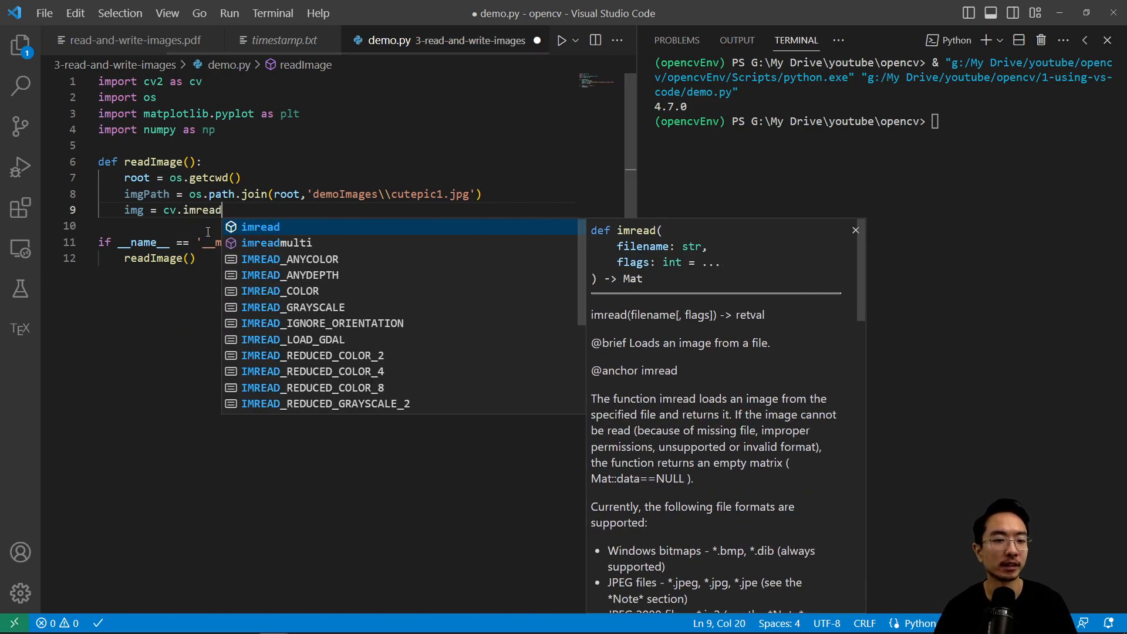
{"action": "type", "text": "(imgPath)"}
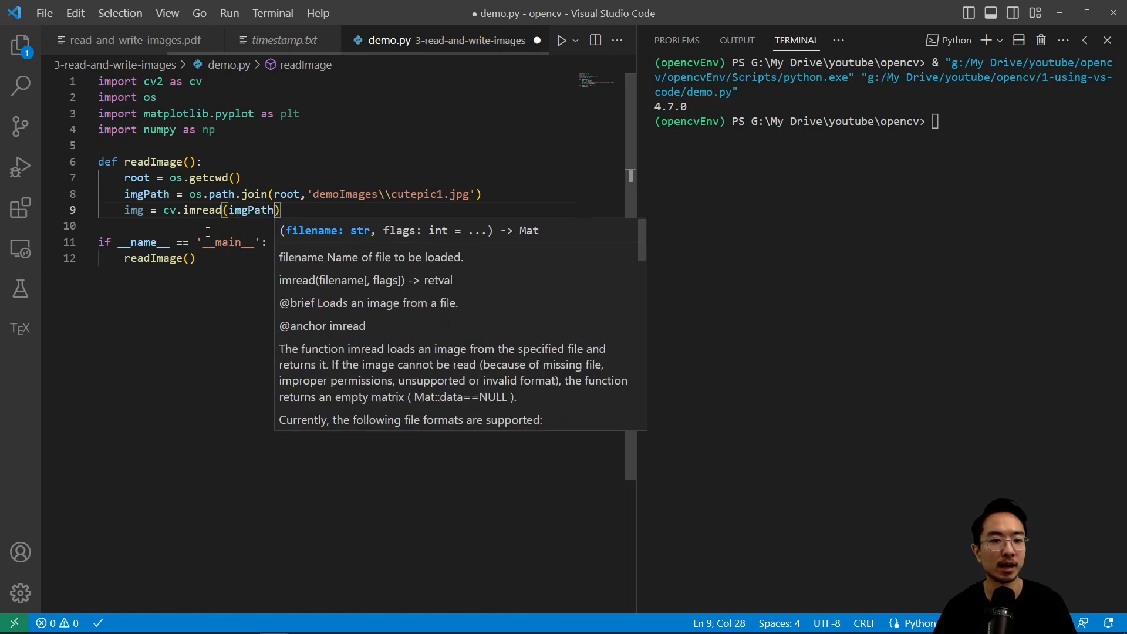
{"action": "key", "text": "Enter"}
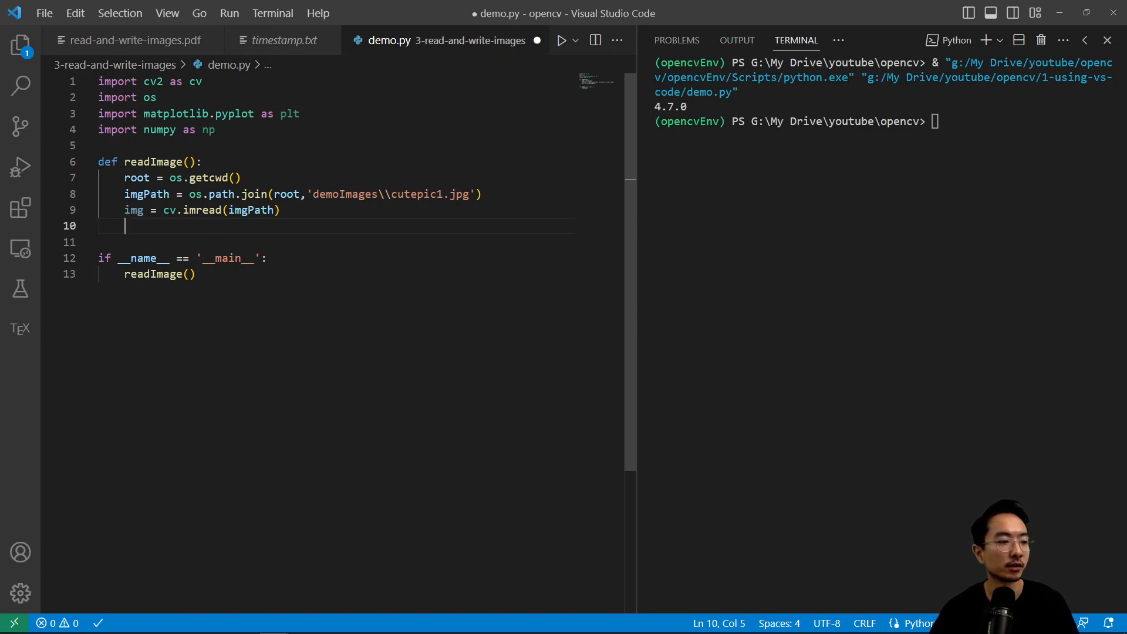
{"action": "type", "text": "cv"}
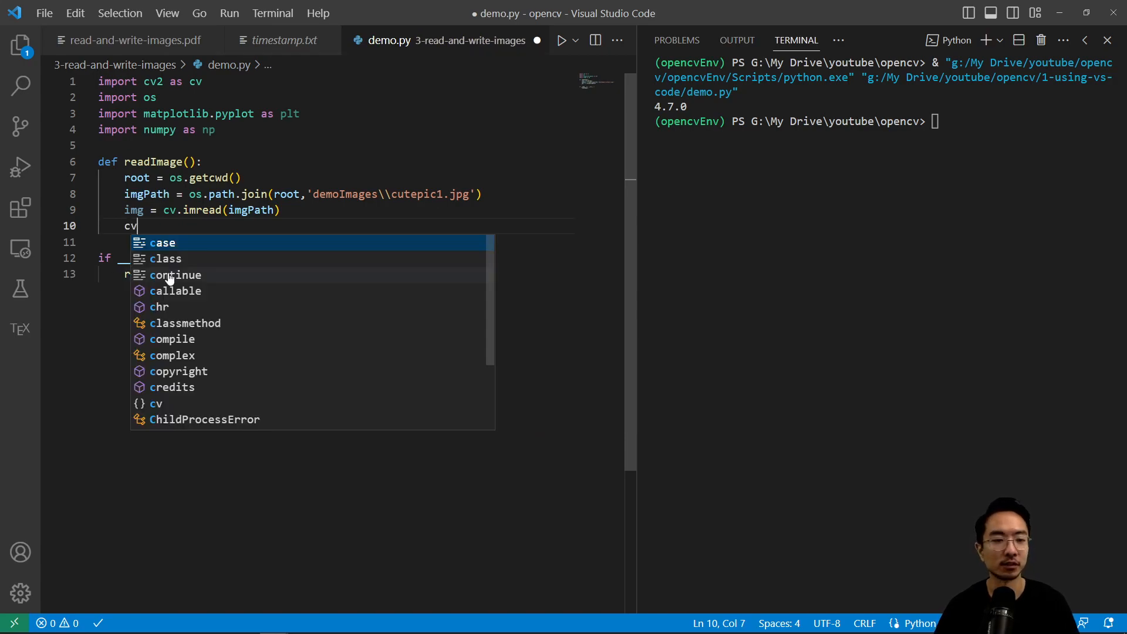
{"action": "type", "text": ".imshow('img',img"}
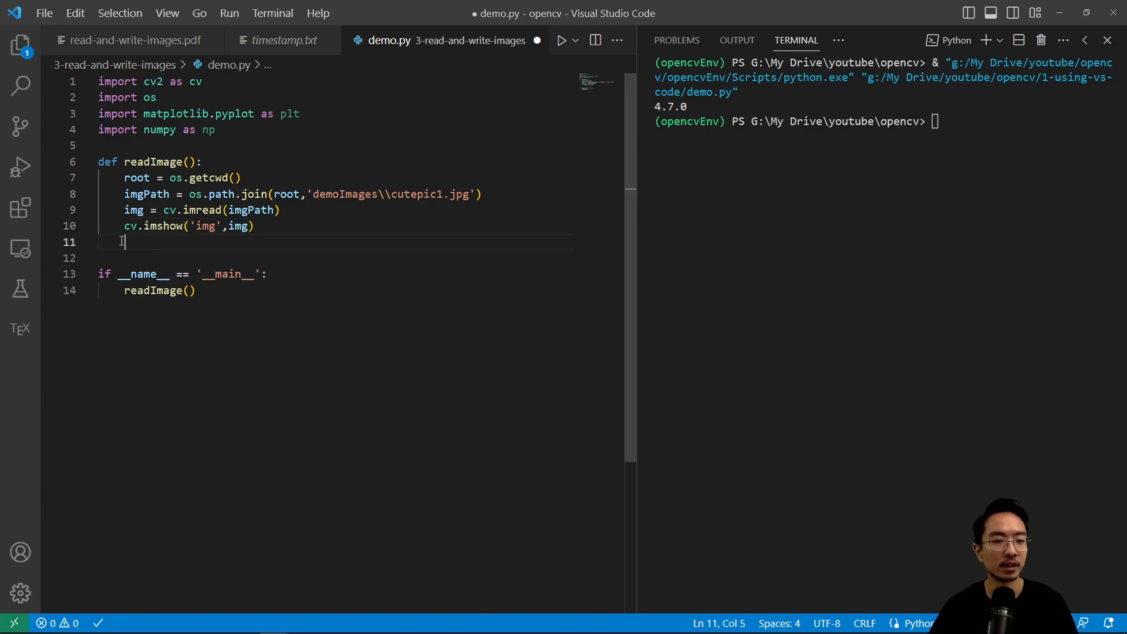
{"action": "mouse_move", "coordinate": [133, 210]}
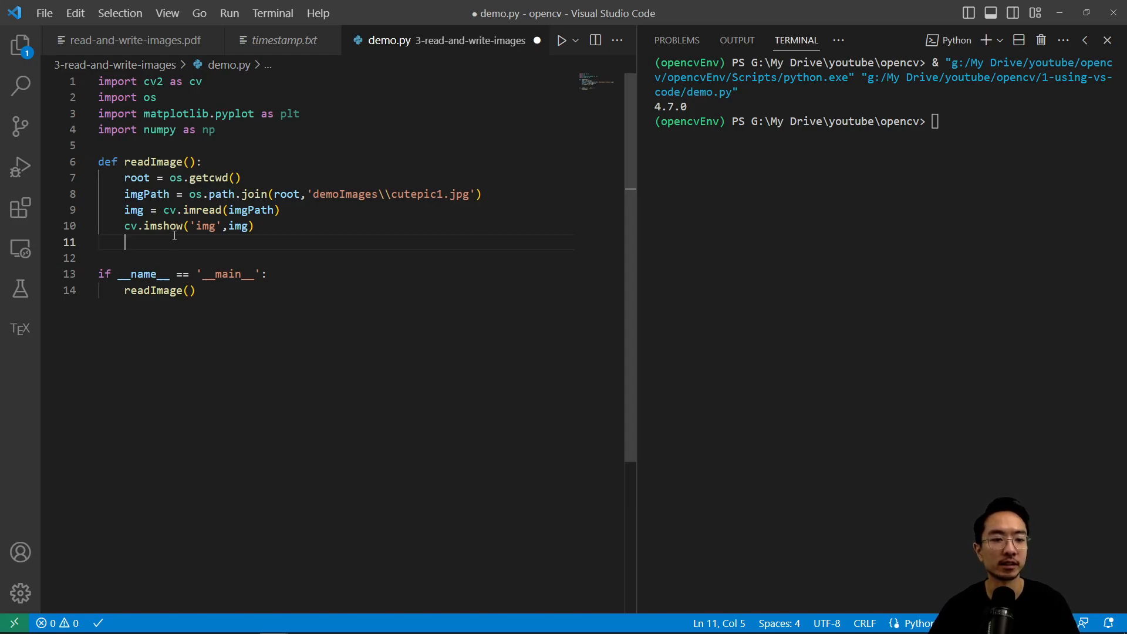
{"action": "type", "text": "cv.waitKey("}
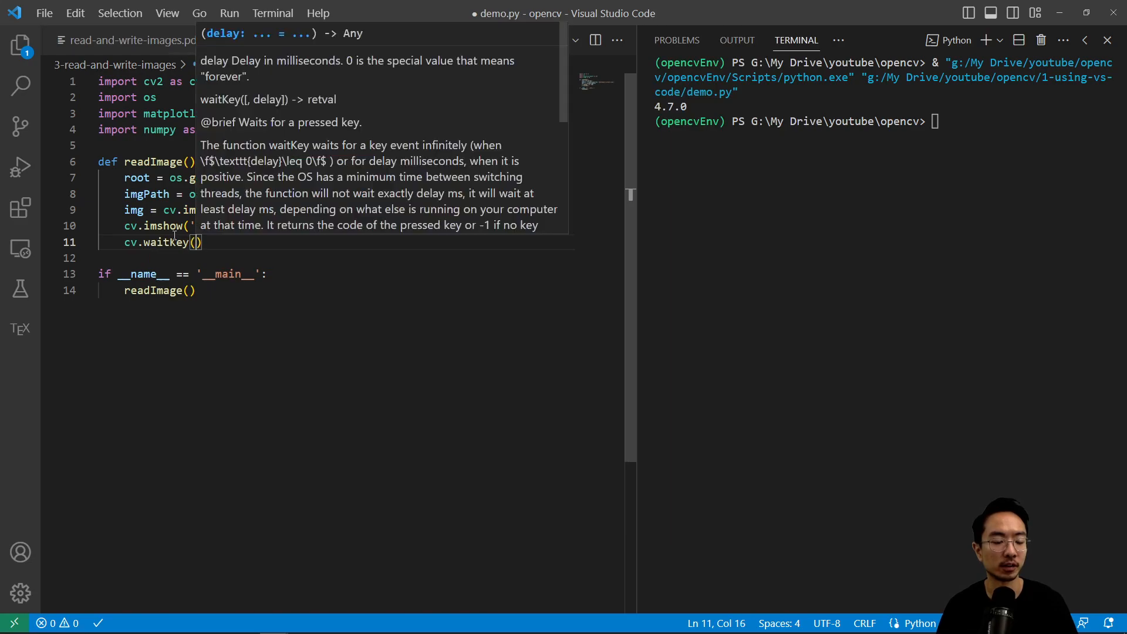
{"action": "type", "text": "0"}
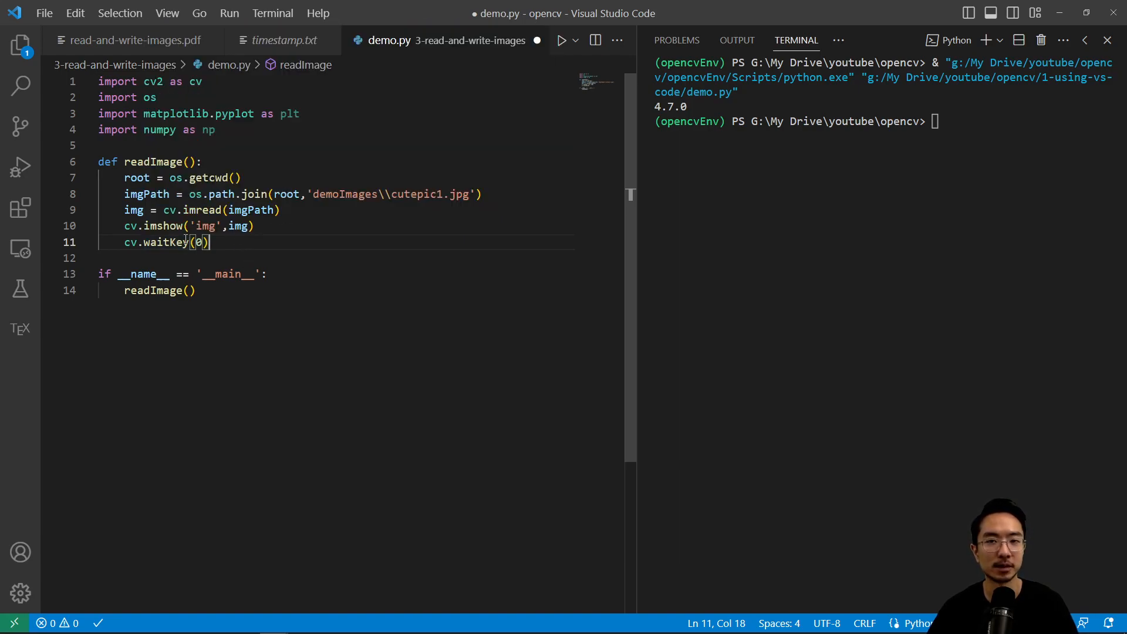
{"action": "left_click", "coordinate": [576, 40]}
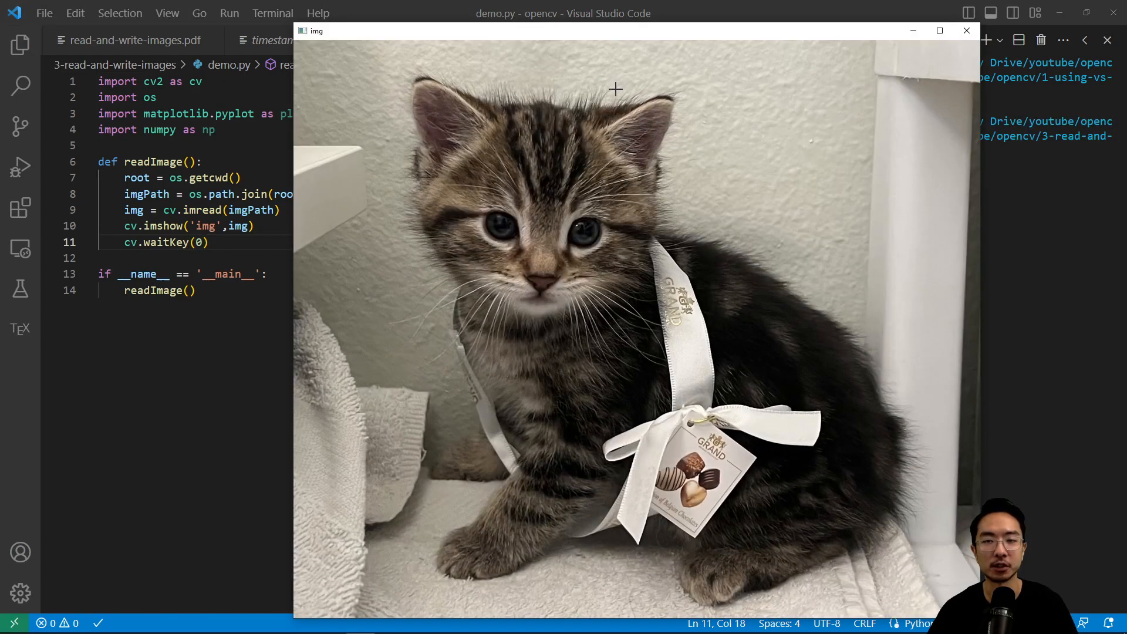
{"action": "mouse_move", "coordinate": [601, 120]}
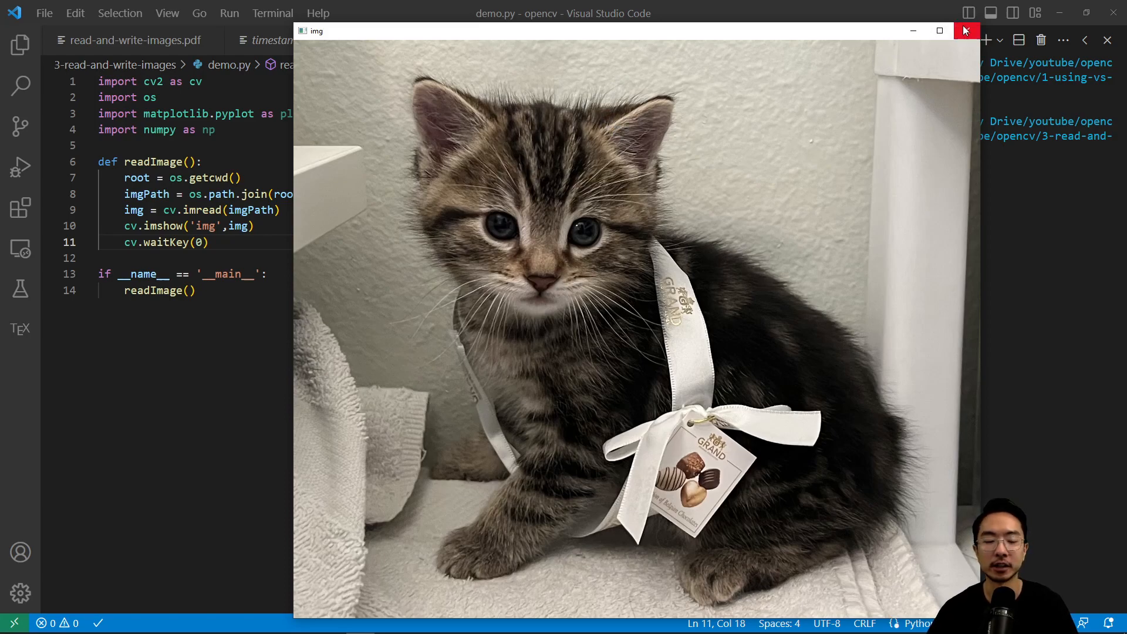
Close the kitten window and add a debug = 1 line in readImage
{"action": "left_click", "coordinate": [966, 31]}
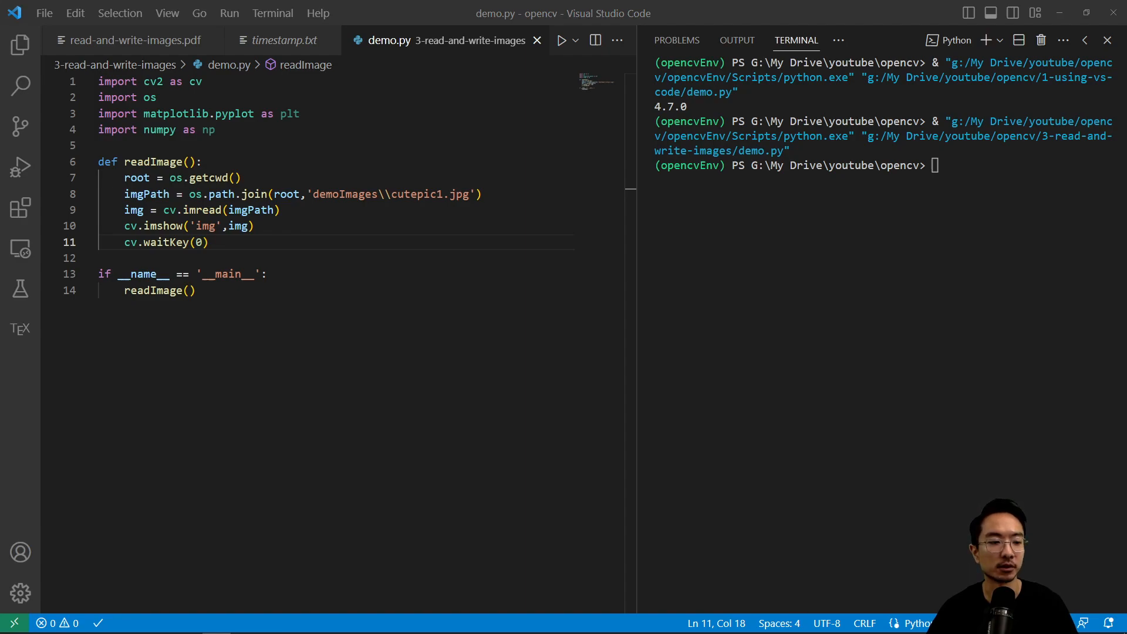
{"action": "left_click", "coordinate": [209, 243]}
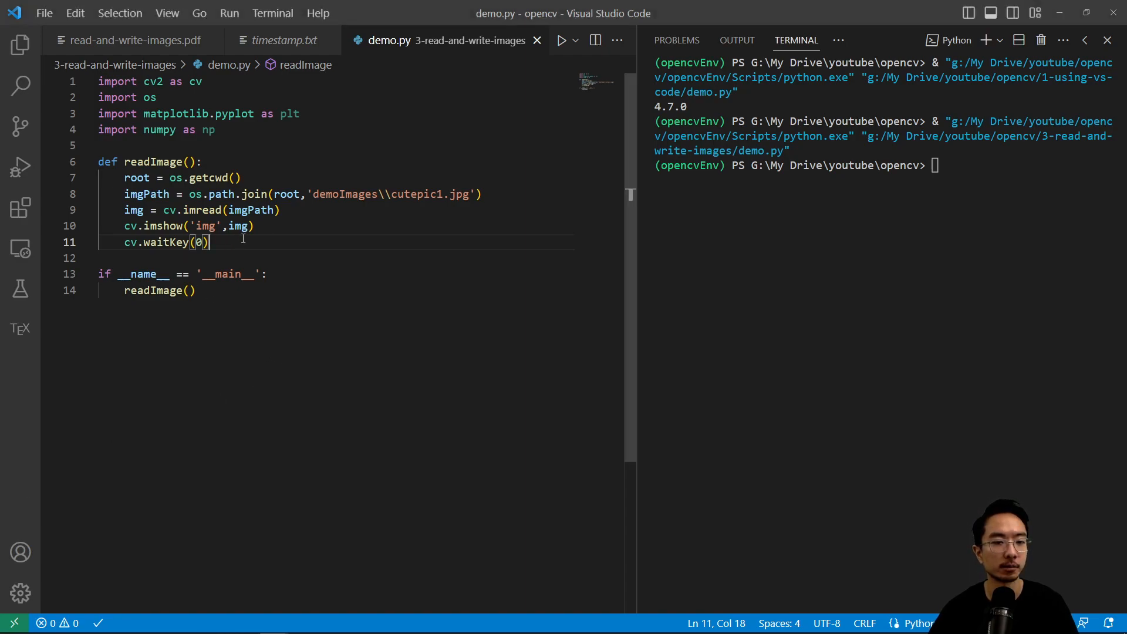
{"action": "type", "text": "debug = 1"}
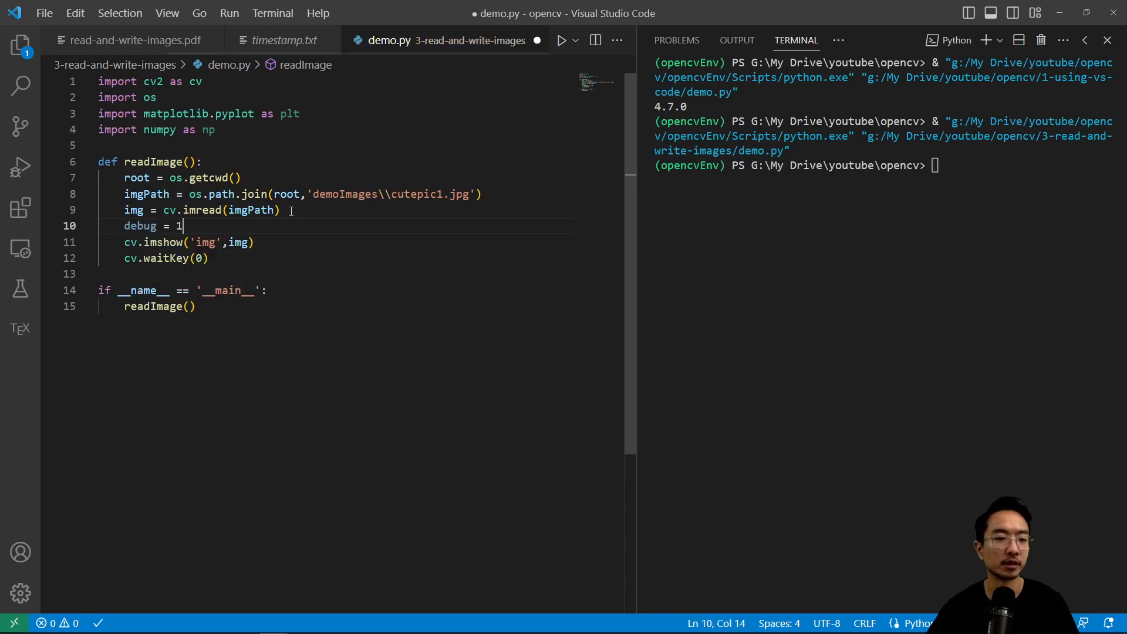
Breakpoint the debug = 1 line, save demo.py, and launch Debug Python File
{"action": "left_click", "coordinate": [49, 226]}
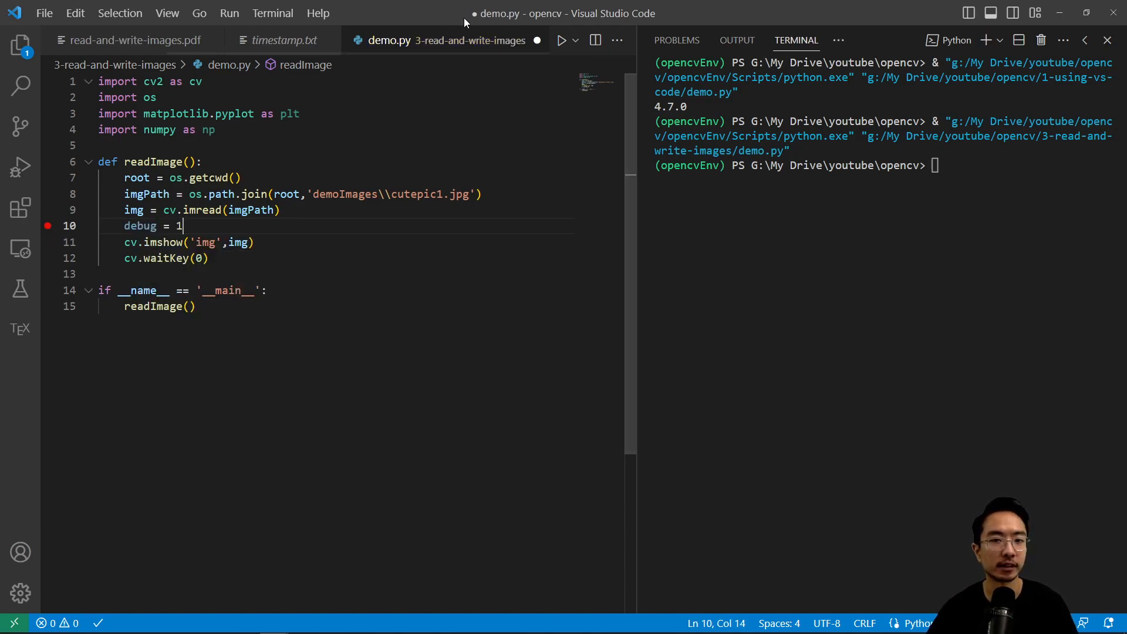
{"action": "key", "text": "Ctrl+s"}
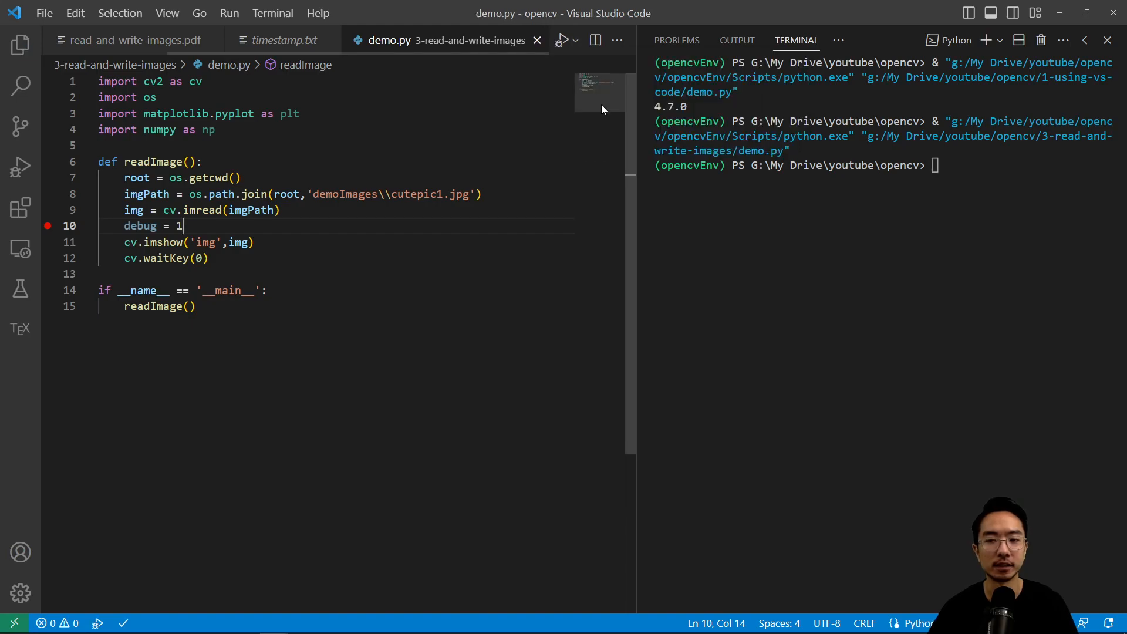
{"action": "left_click", "coordinate": [19, 165]}
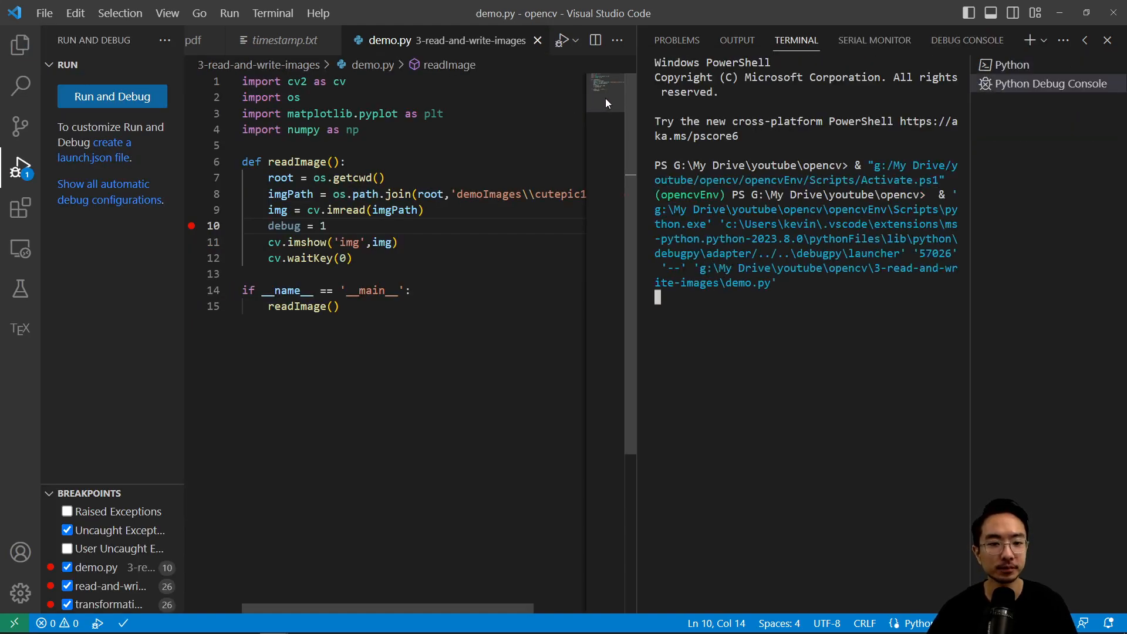
{"action": "left_click", "coordinate": [112, 96]}
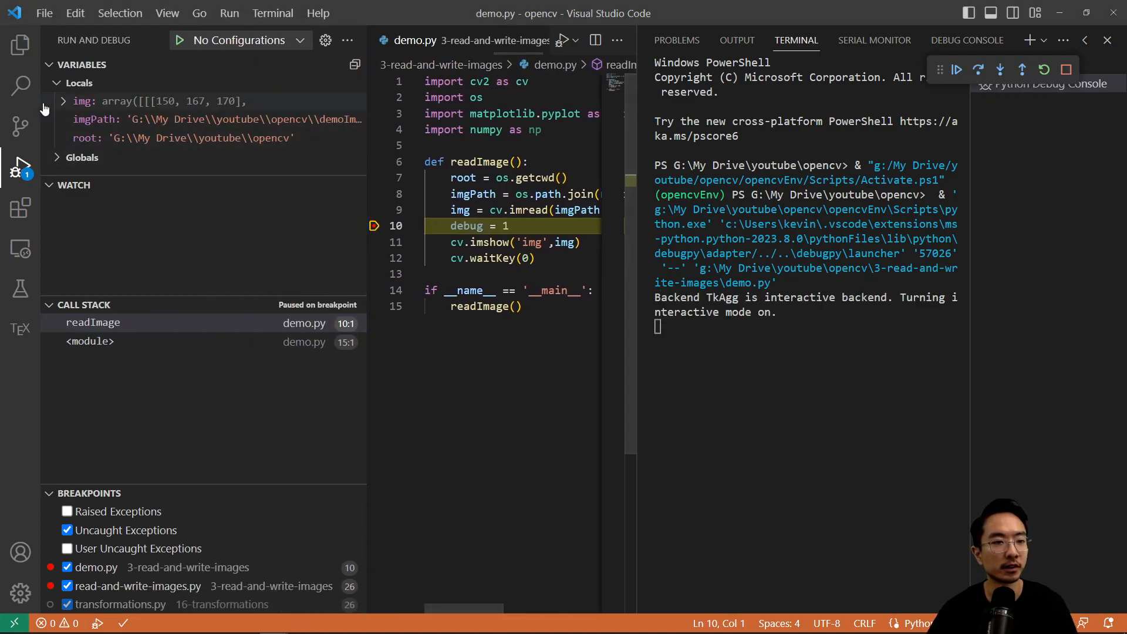
Expand img to see uint8 dtype and (985, 1170, 3) shape, then print its pixels
{"action": "left_click", "coordinate": [64, 101]}
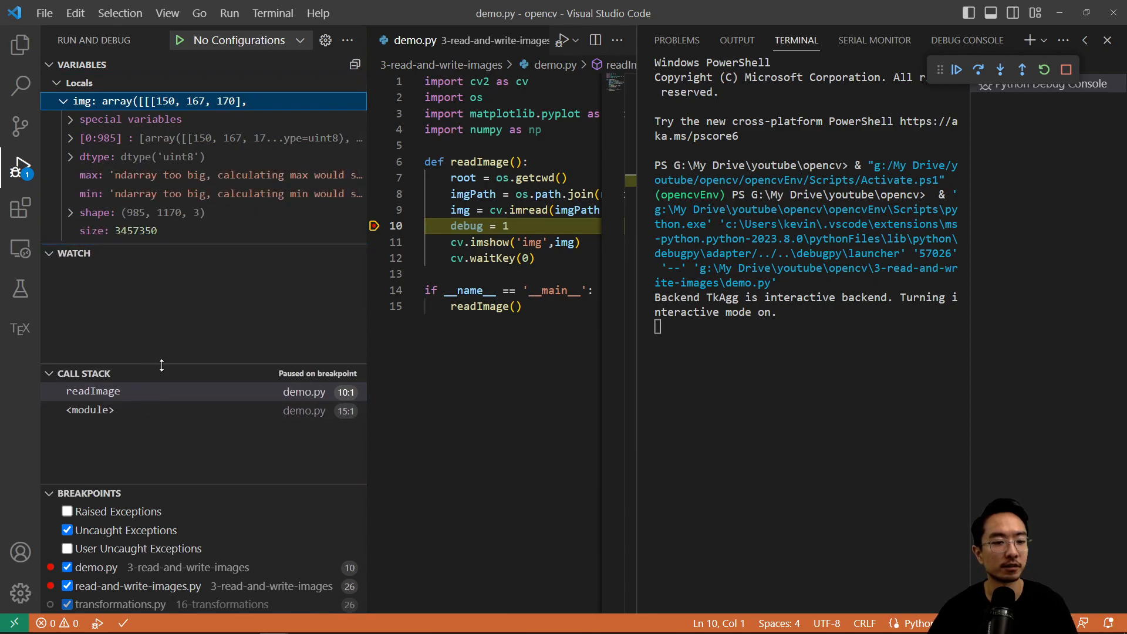
{"action": "mouse_move", "coordinate": [51, 260]}
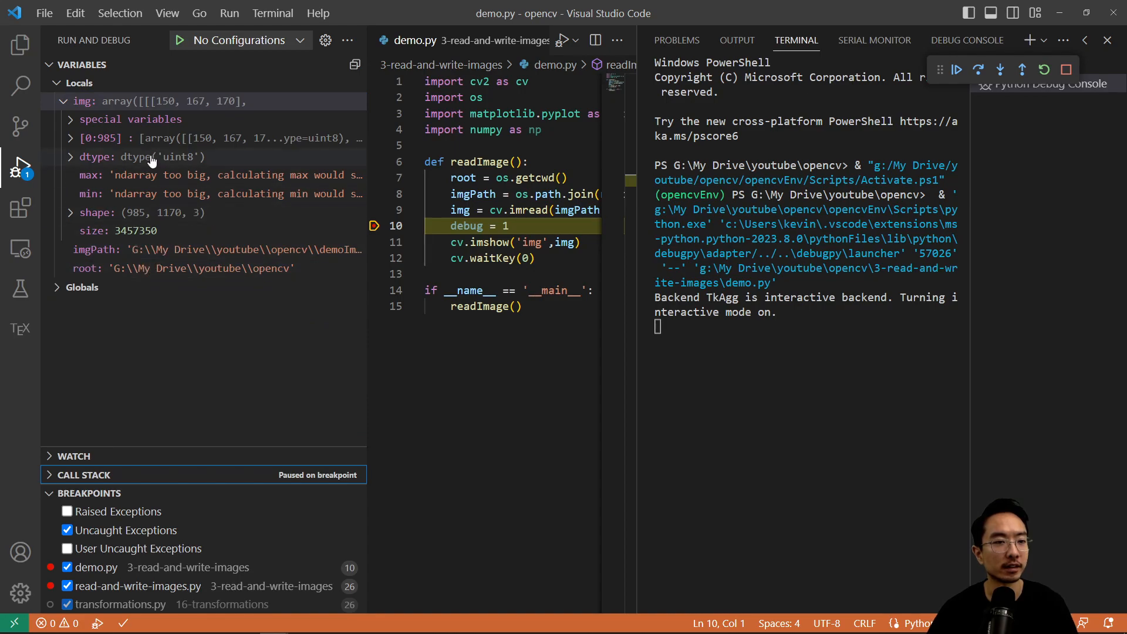
{"action": "mouse_move", "coordinate": [150, 101]}
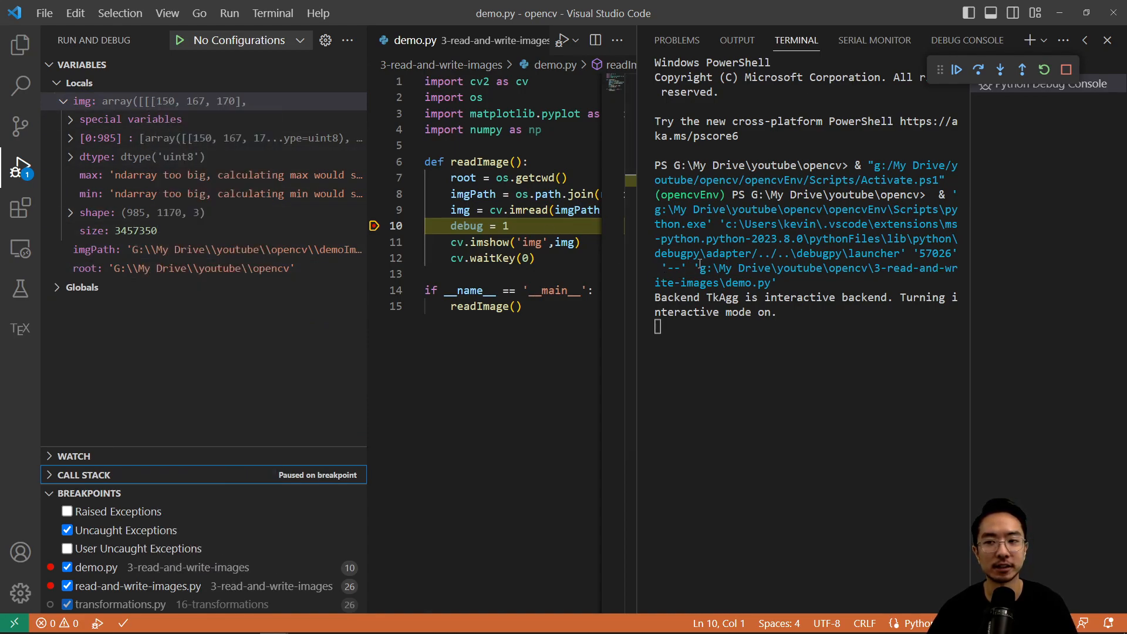
{"action": "left_click", "coordinate": [967, 40]}
{"action": "type", "text": "img"}
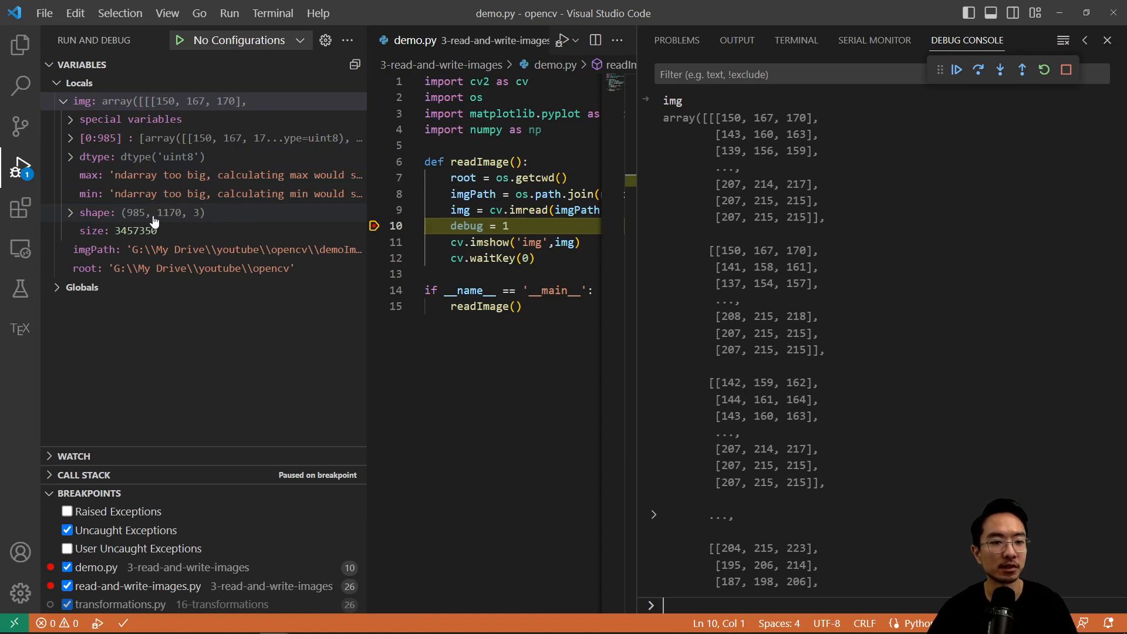
{"action": "mouse_move", "coordinate": [166, 219]}
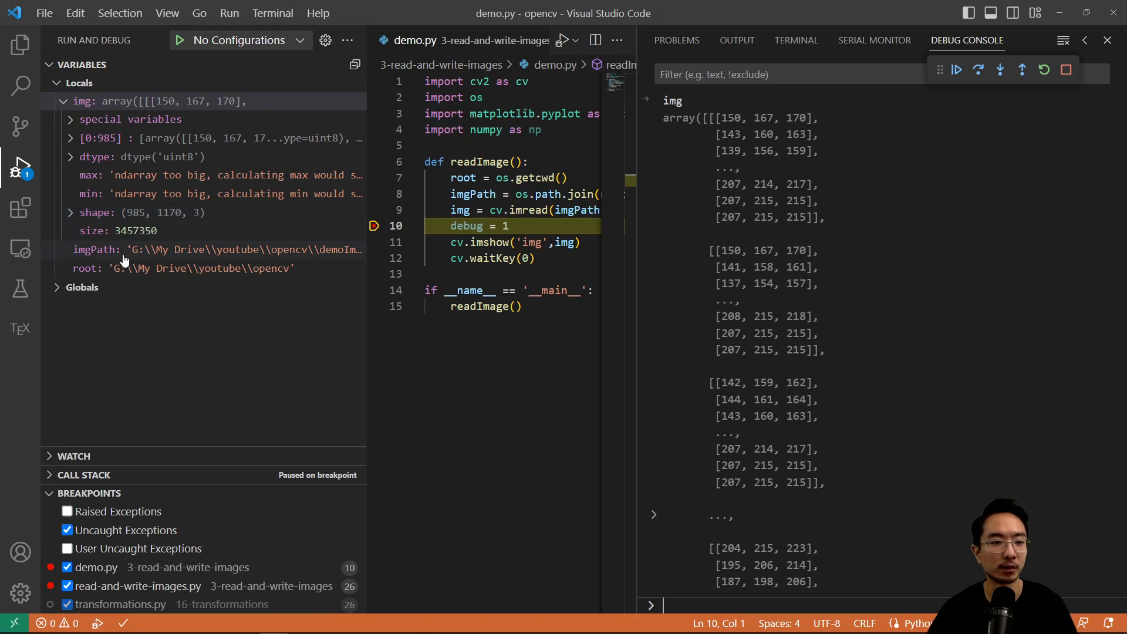
Bring up the context menu for the img variable in the Variables pane
{"action": "right_click", "coordinate": [128, 101]}
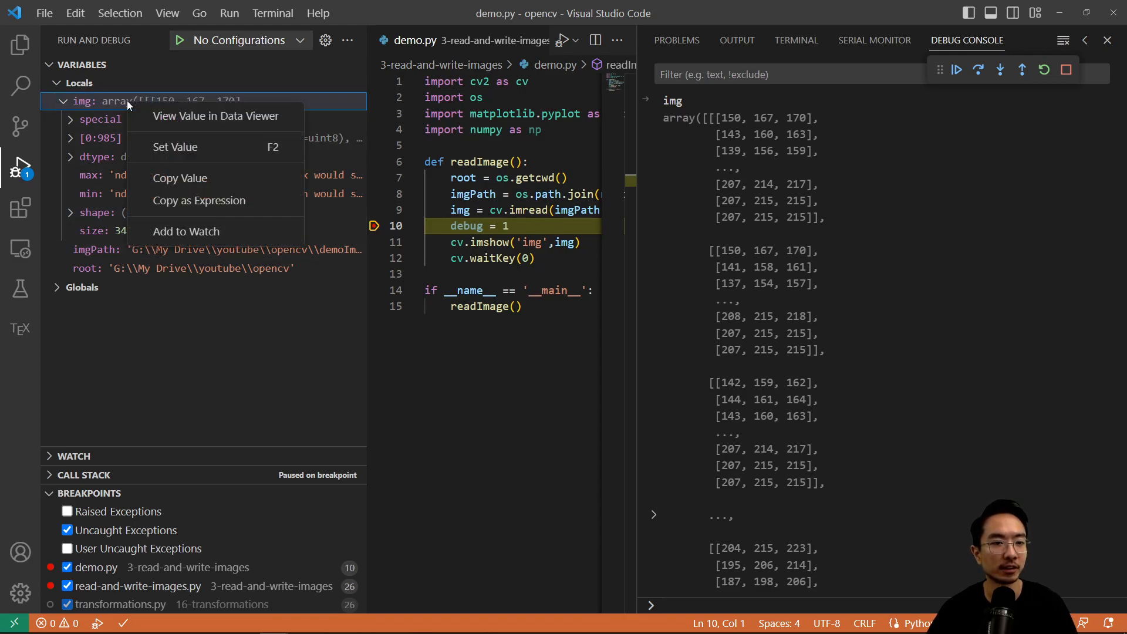
{"action": "mouse_move", "coordinate": [194, 116]}
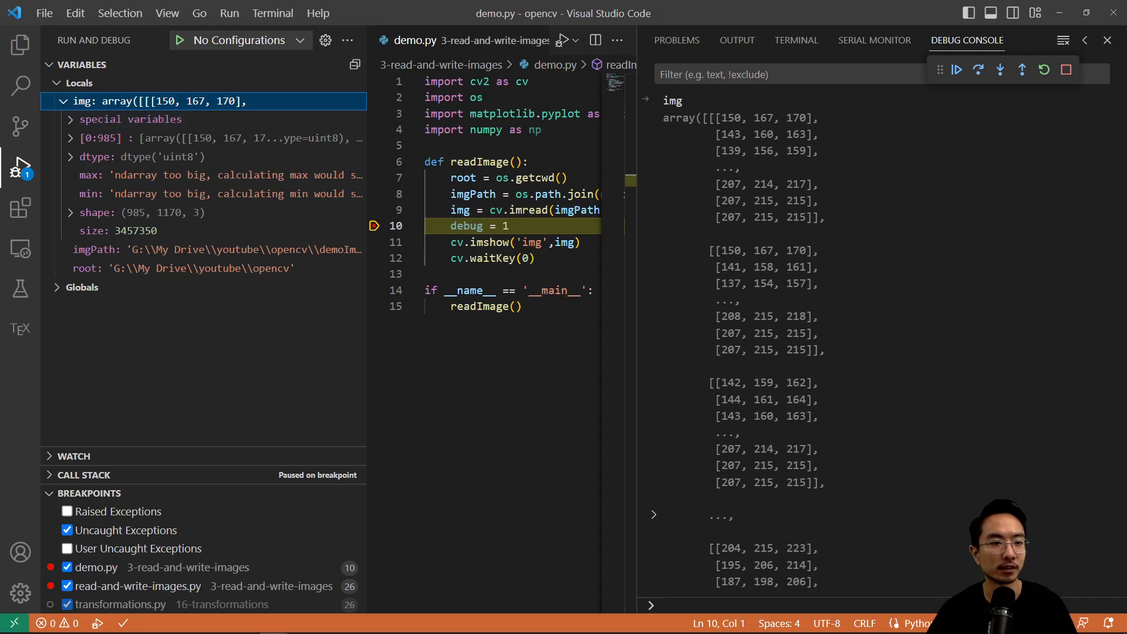
{"action": "mouse_move", "coordinate": [282, 184]}
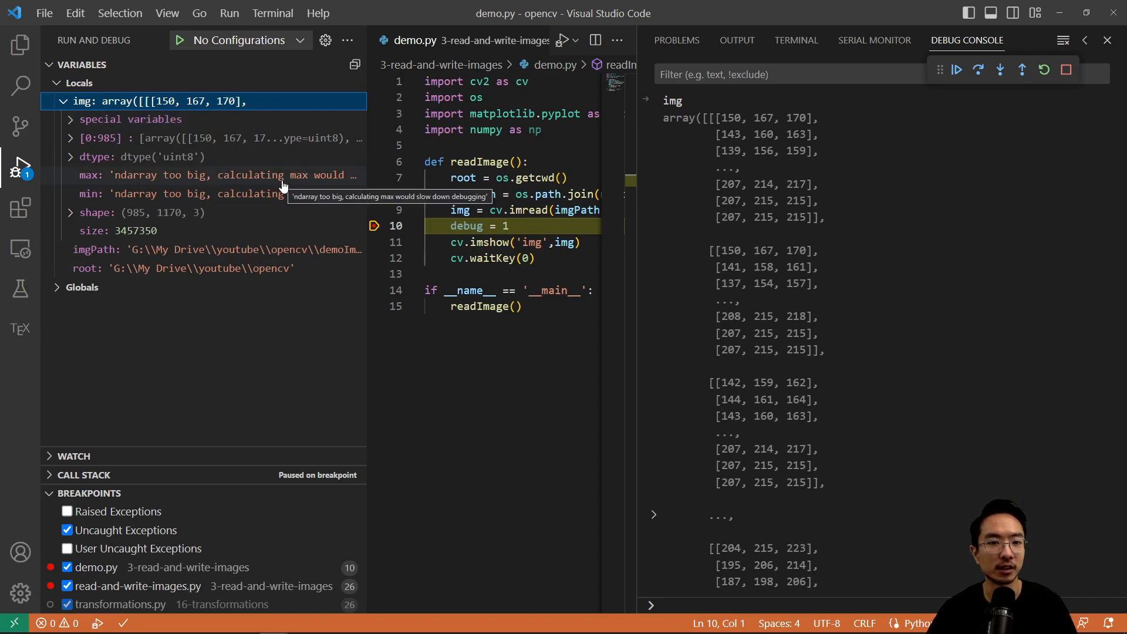
{"action": "mouse_move", "coordinate": [310, 166]}
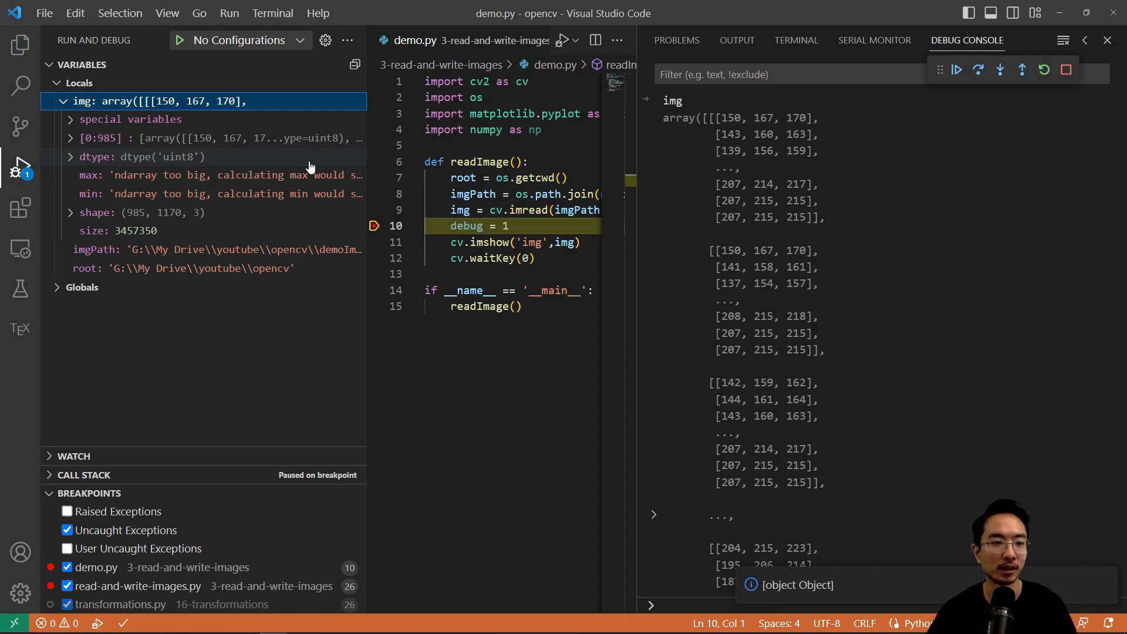
{"action": "mouse_move", "coordinate": [196, 109]}
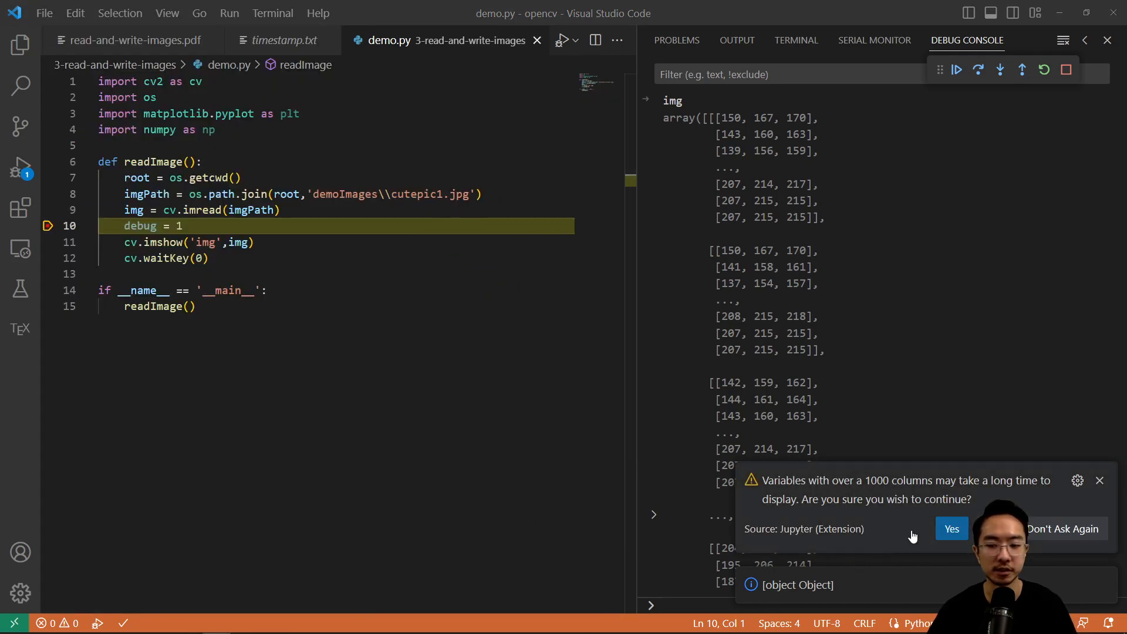
{"action": "mouse_move", "coordinate": [862, 491]}
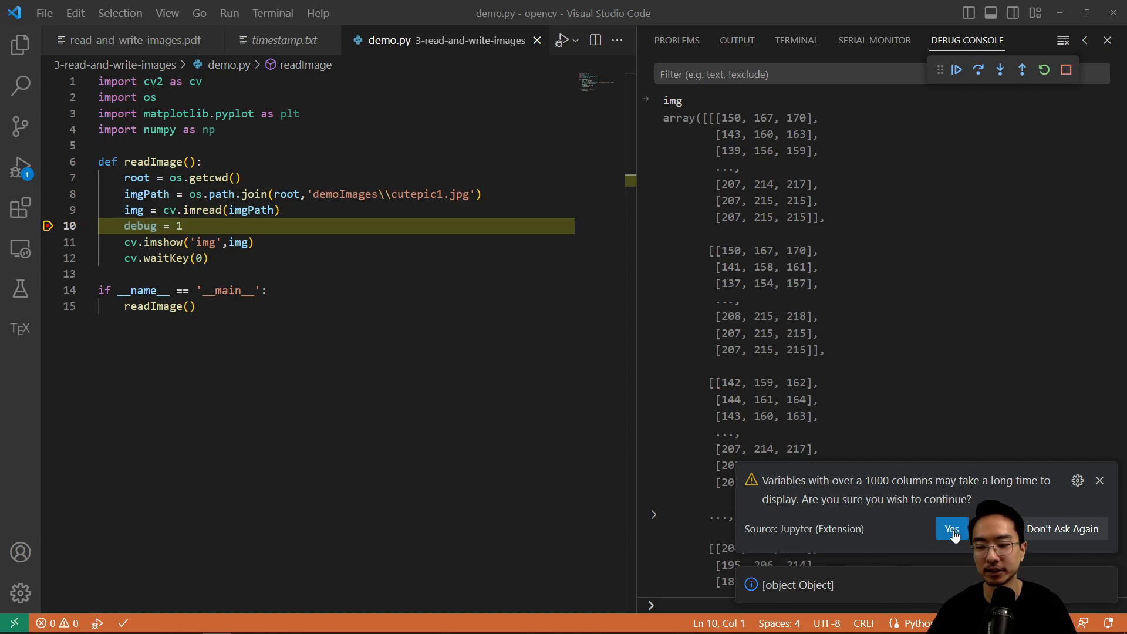
Confirm the warning, slice img to [:, :, 0] on Axis 2, then return to demo.py
{"action": "left_click", "coordinate": [951, 528]}
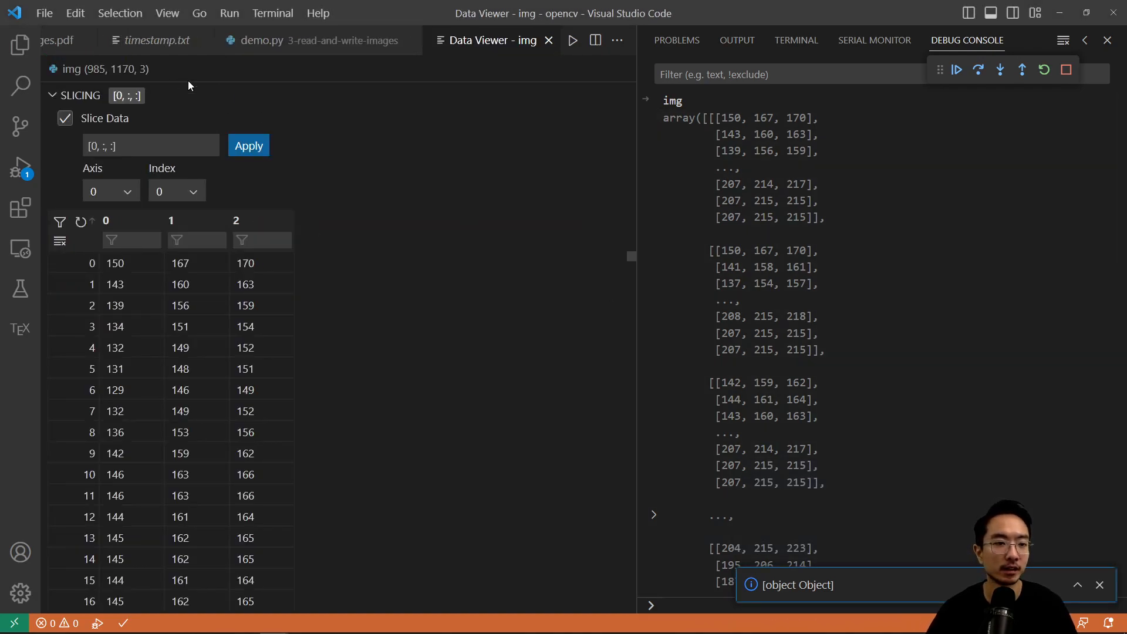
{"action": "left_click", "coordinate": [111, 145]}
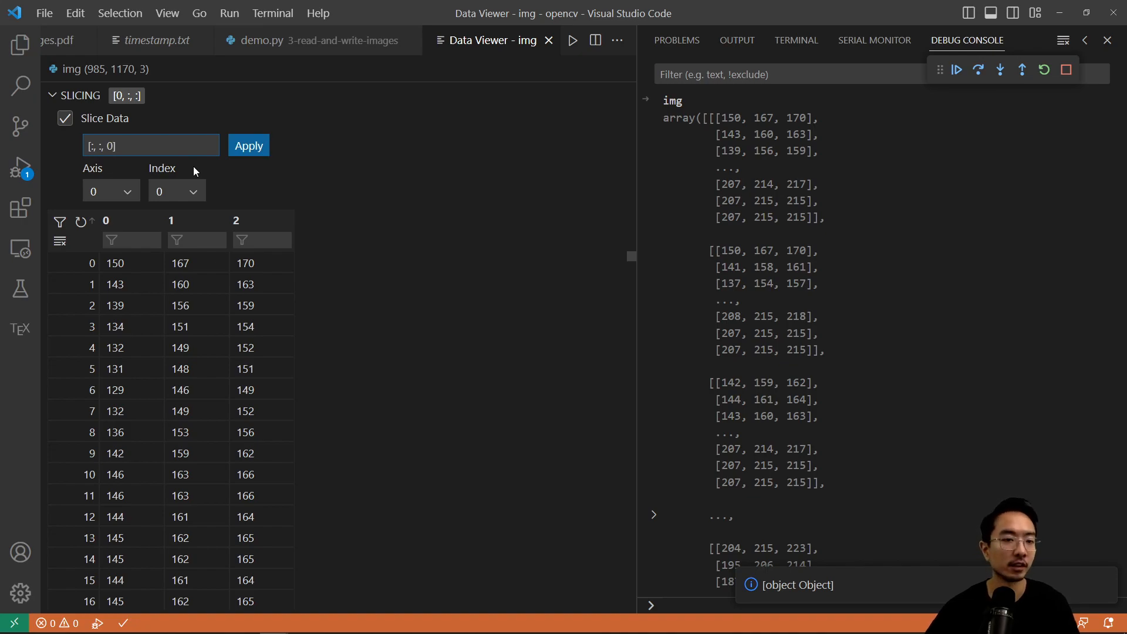
{"action": "left_click", "coordinate": [110, 190]}
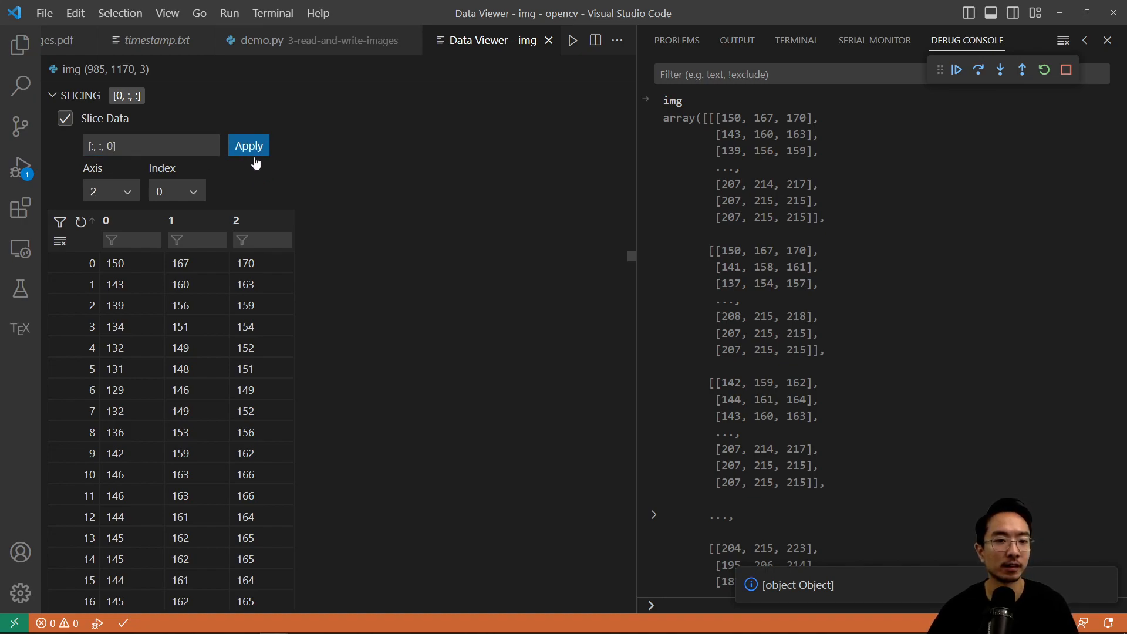
{"action": "left_click", "coordinate": [249, 145]}
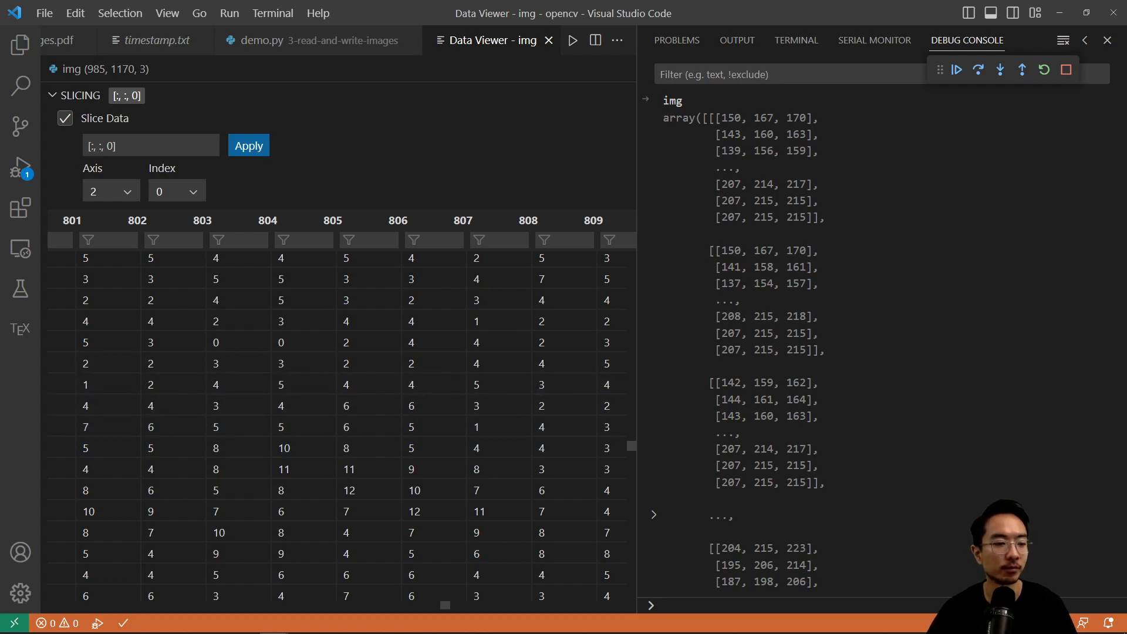
{"action": "left_click", "coordinate": [263, 40]}
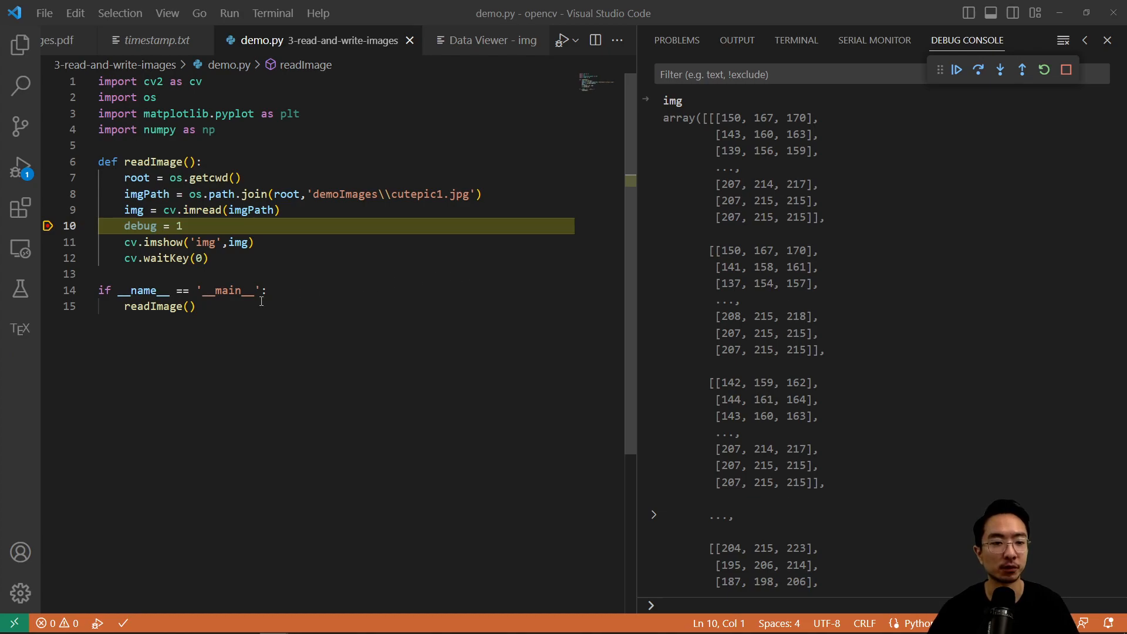
Add a blank line below readImage and define writeImage():
{"action": "key", "text": "Enter"}
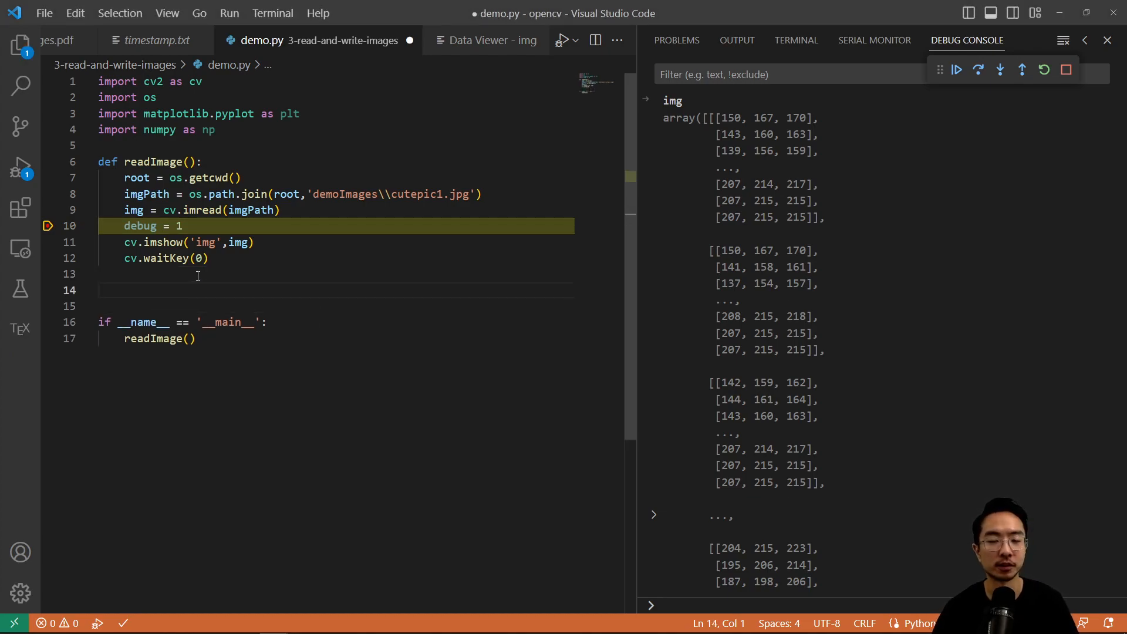
{"action": "type", "text": "def write"}
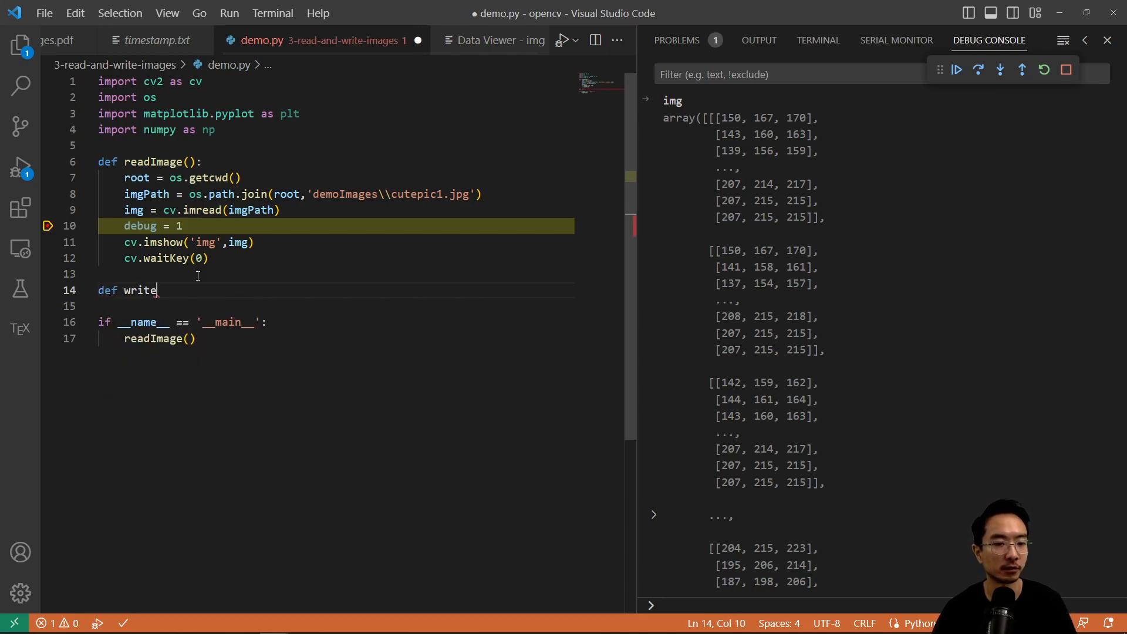
{"action": "type", "text": "Image():"}
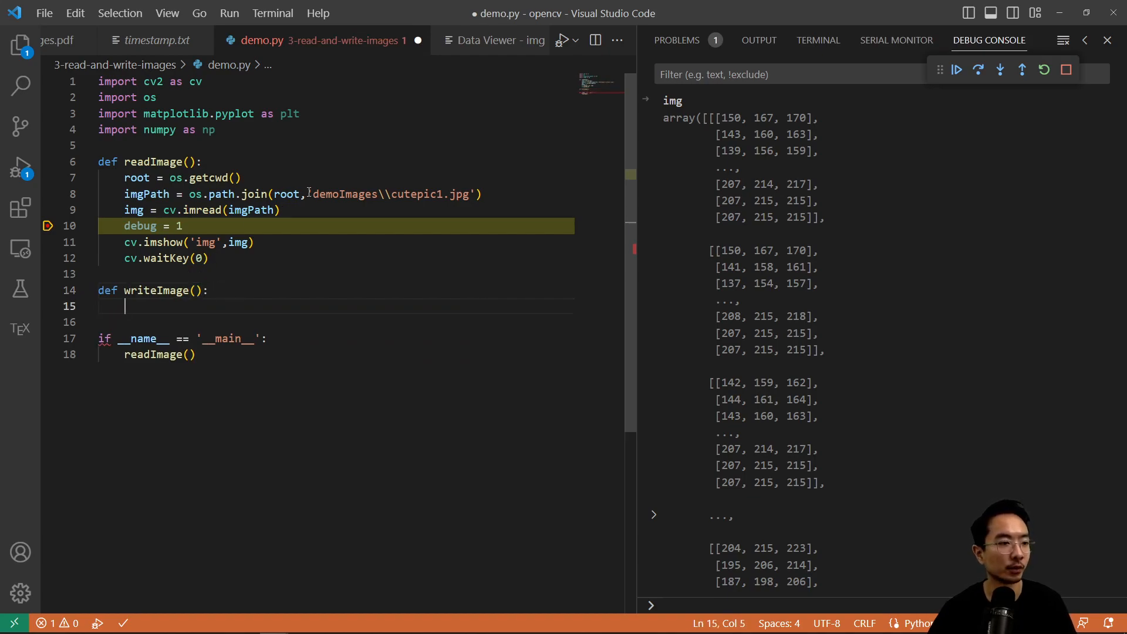
Paste the image-loading lines into writeImage and add outPath pointing to output.jpg
{"action": "left_click", "coordinate": [291, 210]}
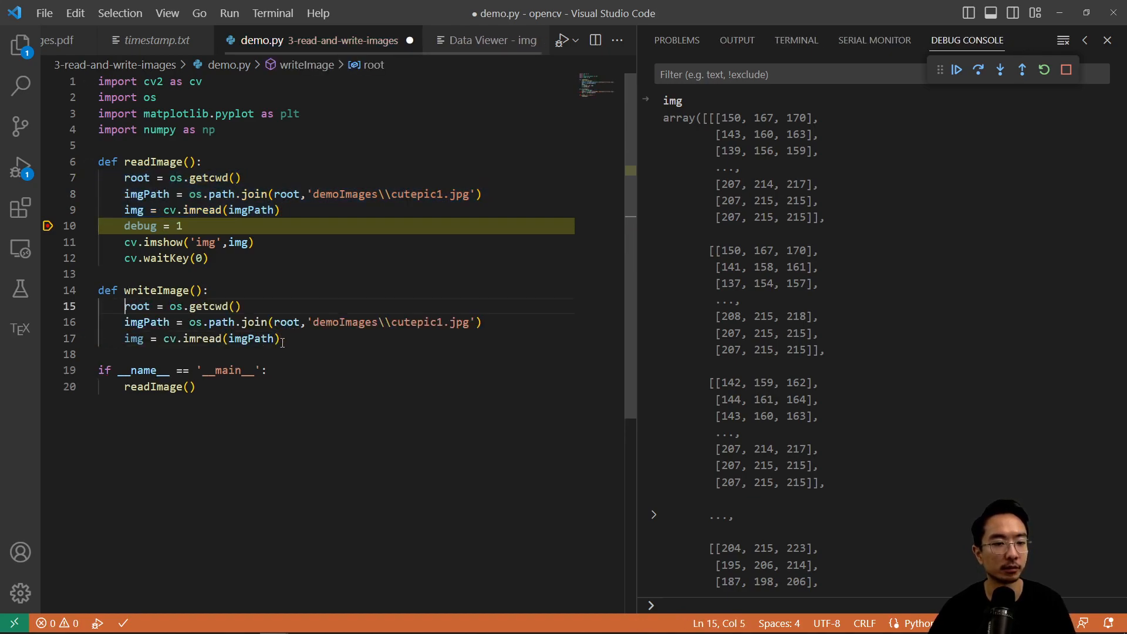
{"action": "left_click", "coordinate": [283, 338]}
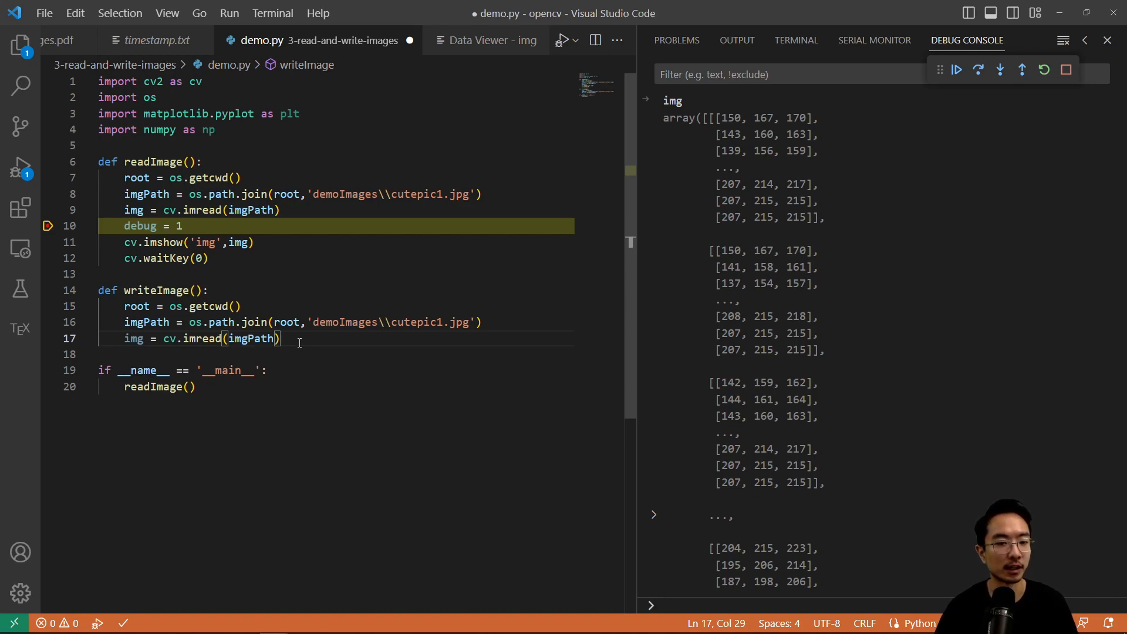
{"action": "type", "text": "outPath ="}
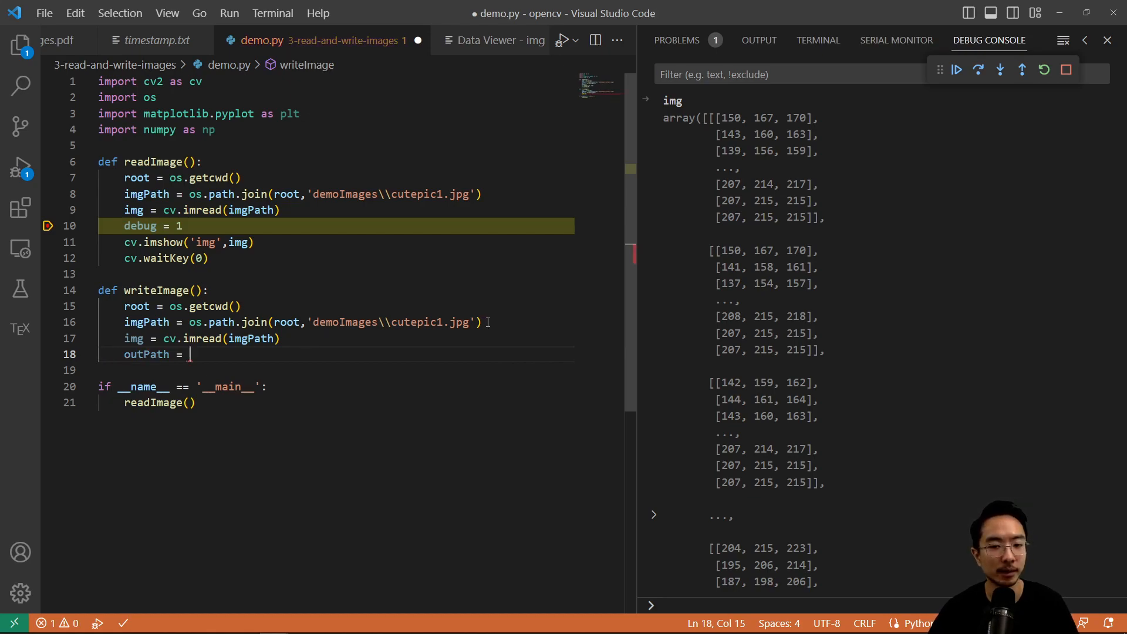
{"action": "left_click_drag", "start_coordinate": [188, 321], "coordinate": [481, 321]}
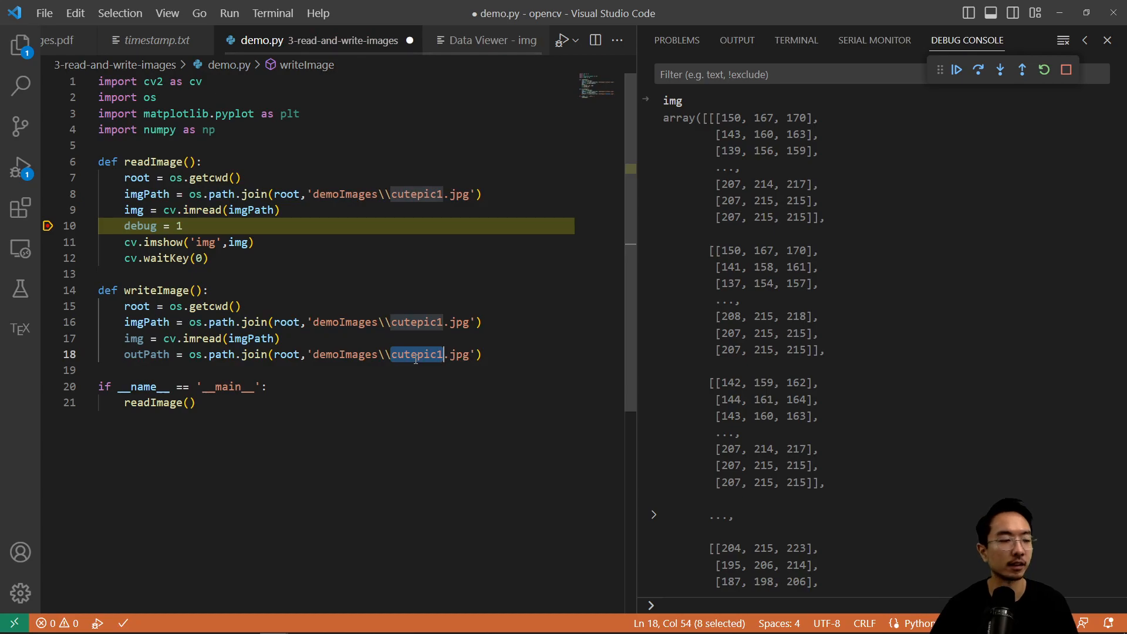
{"action": "type", "text": "output"}
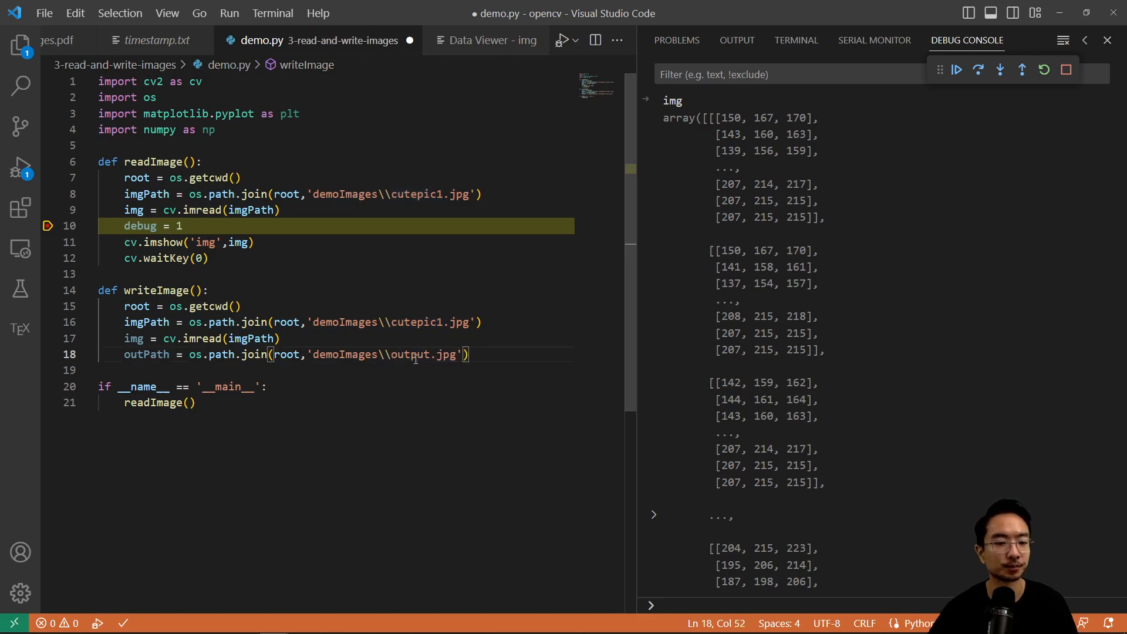
Add cv.imwrite(outPath, img) to save the image
{"action": "type", "text": "c"}
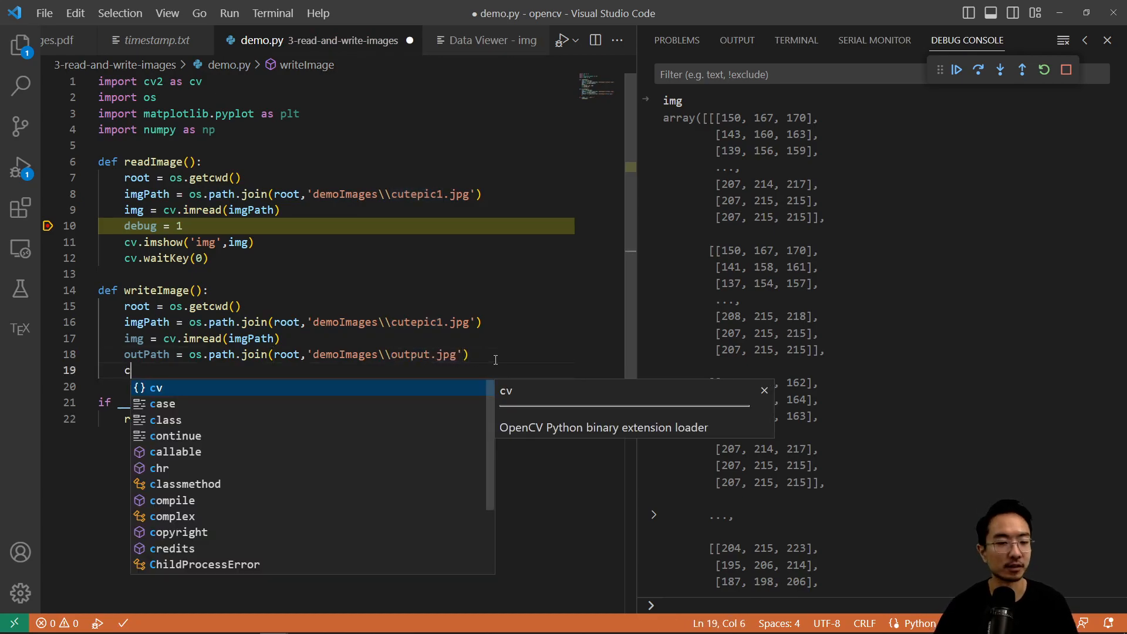
{"action": "type", "text": "v.im"}
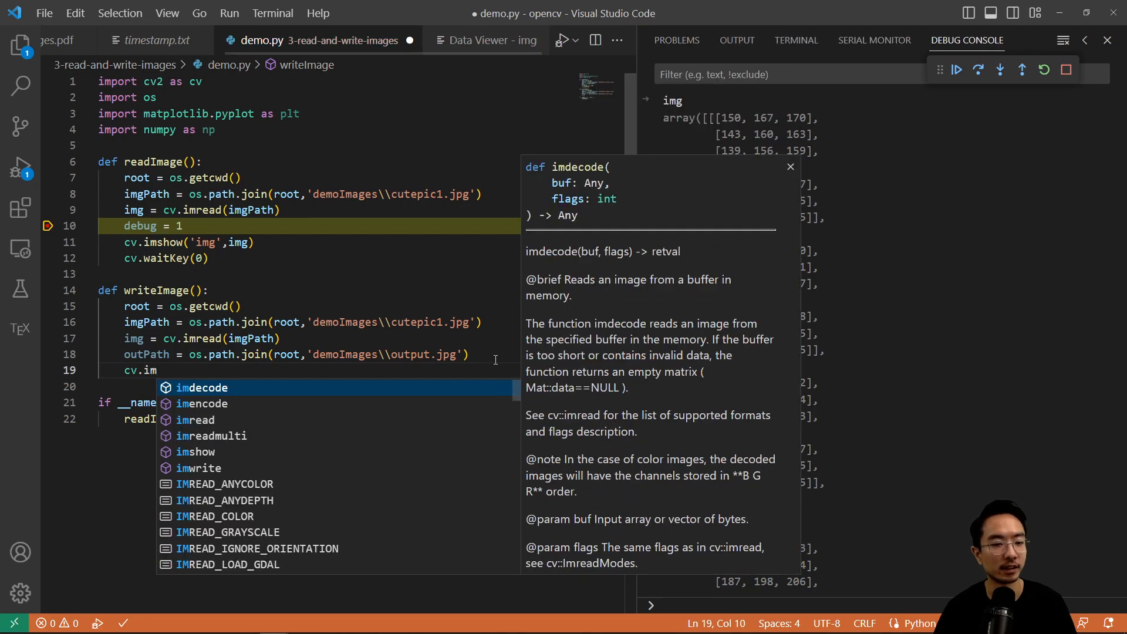
{"action": "type", "text": "write("}
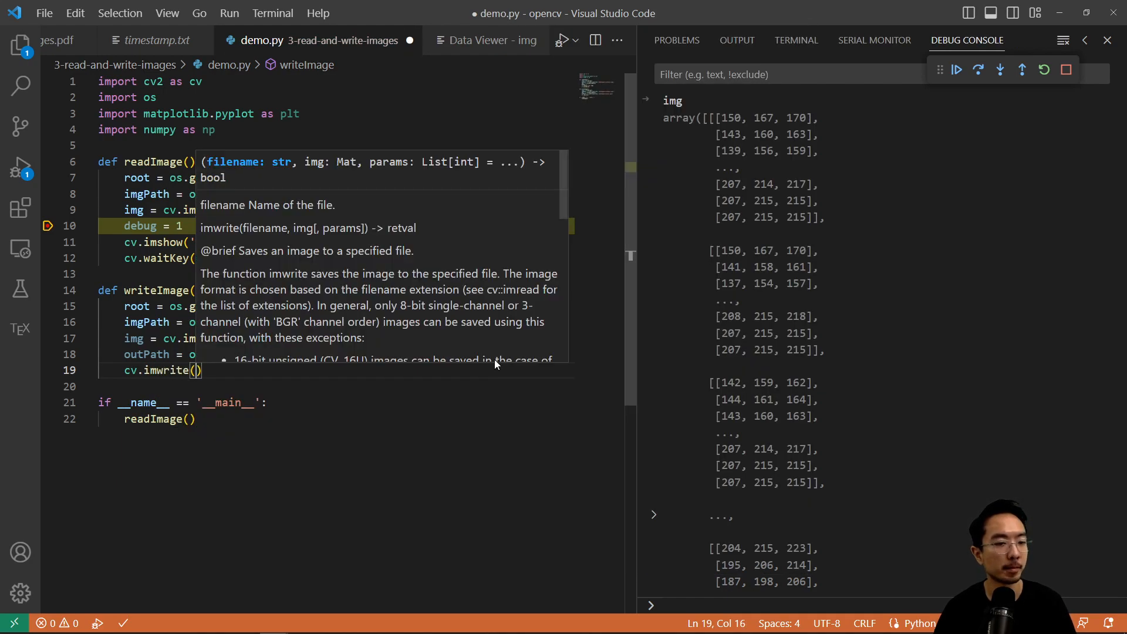
{"action": "type", "text": "outPath,"}
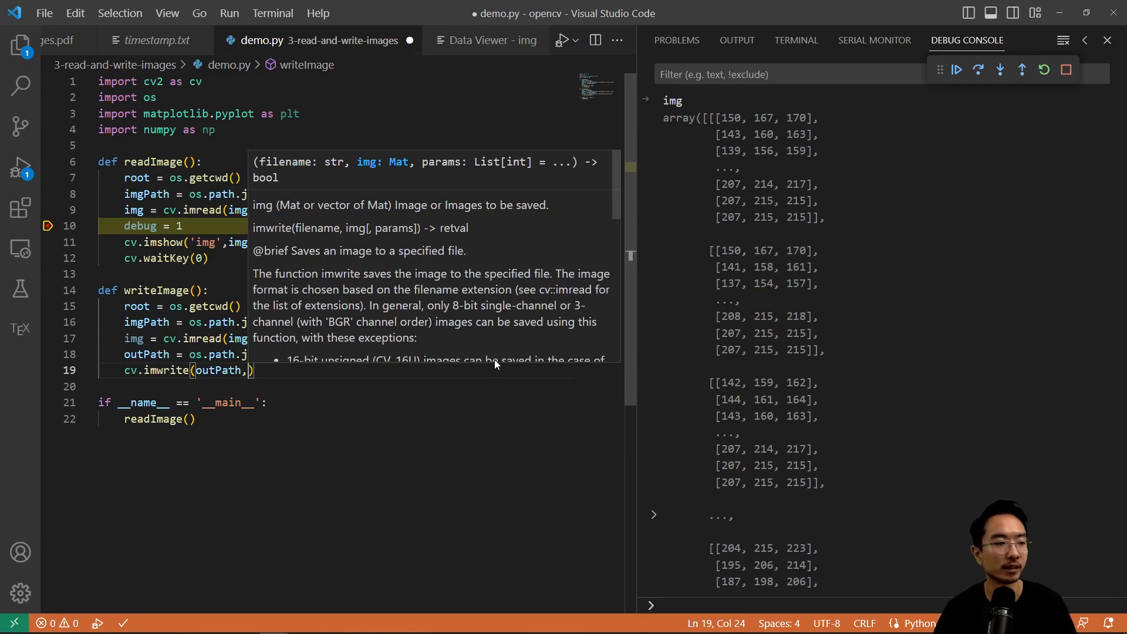
{"action": "type", "text": "img"}
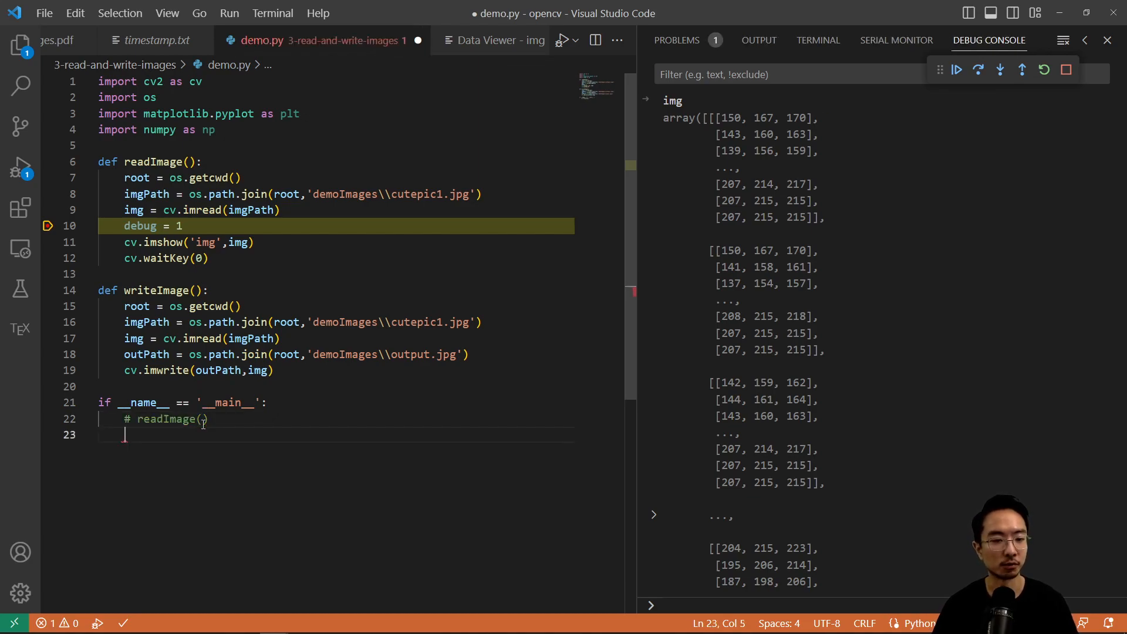
Call writeImage() in the main block and run demo.py
{"action": "type", "text": "writeImage"}
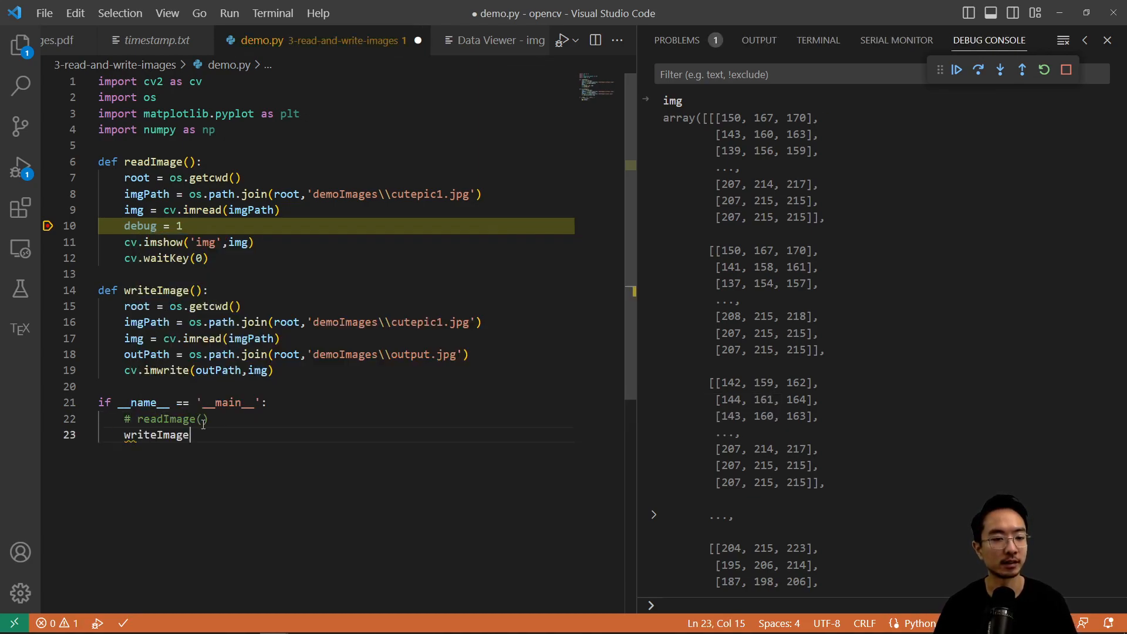
{"action": "type", "text": "()"}
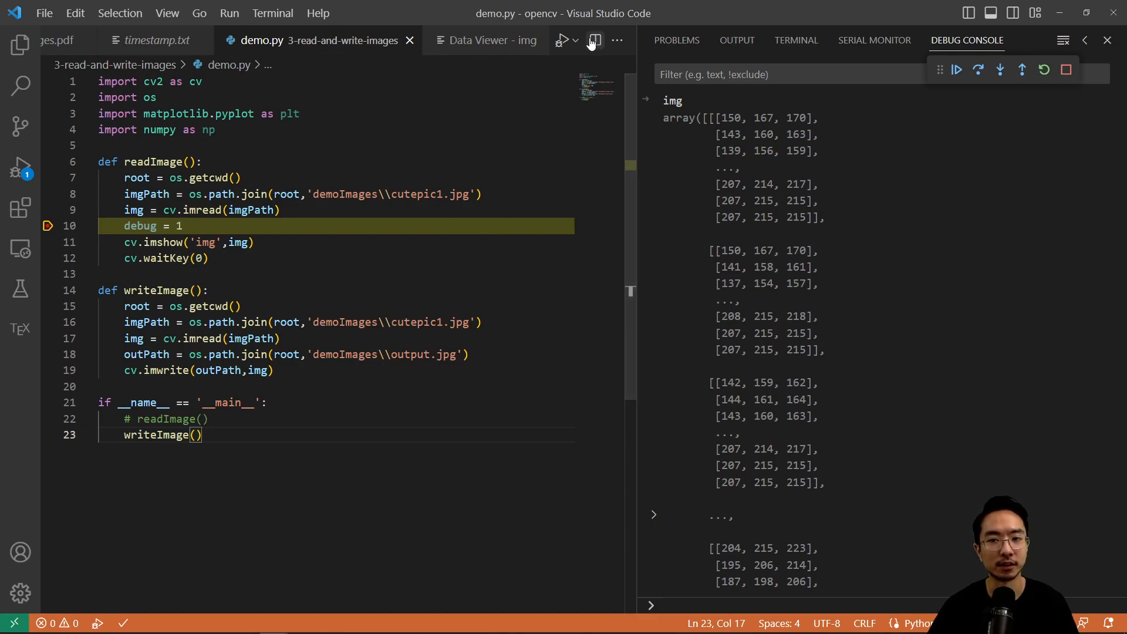
{"action": "left_click", "coordinate": [796, 40]}
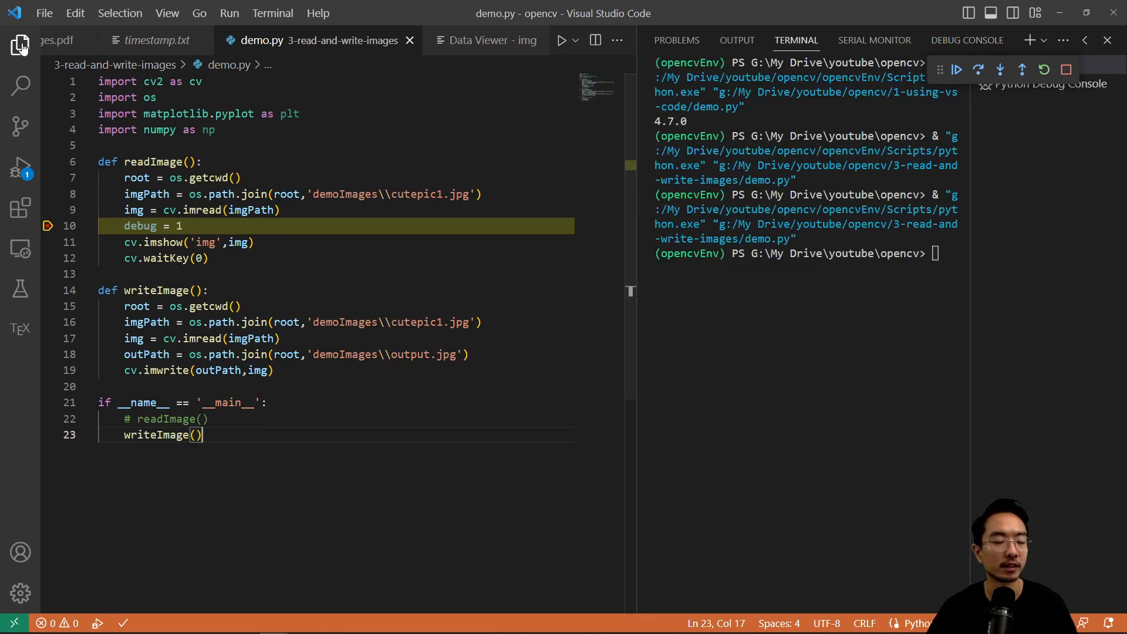
Open the Explorer to browse the project's files for output.jpg
{"action": "left_click", "coordinate": [17, 43]}
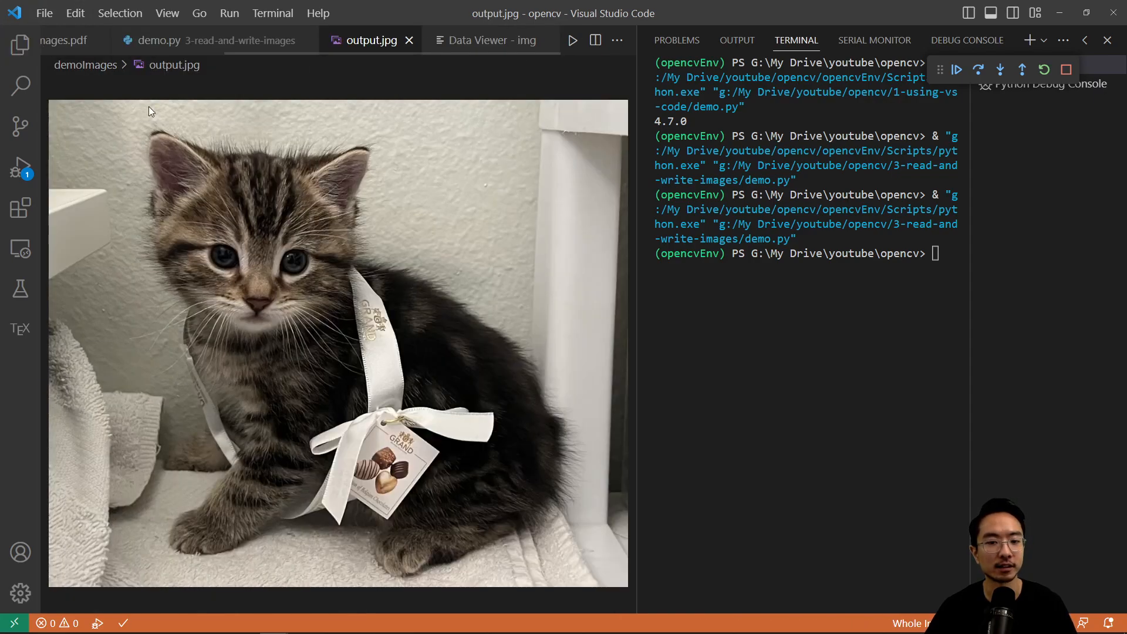
{"action": "mouse_move", "coordinate": [425, 242]}
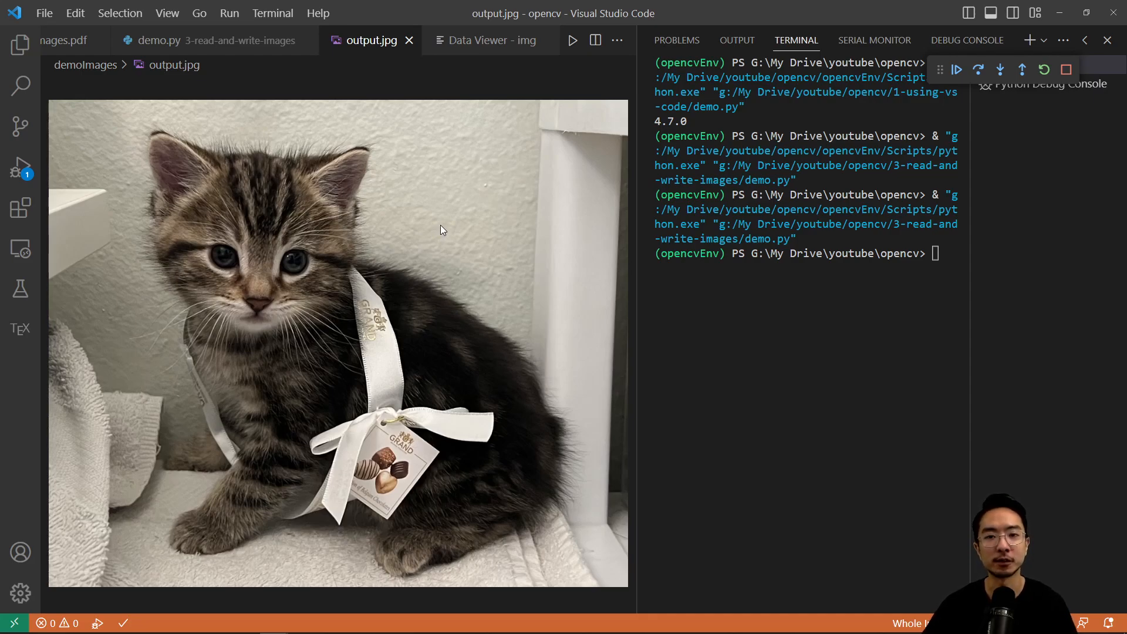
{"action": "mouse_move", "coordinate": [279, 209]}
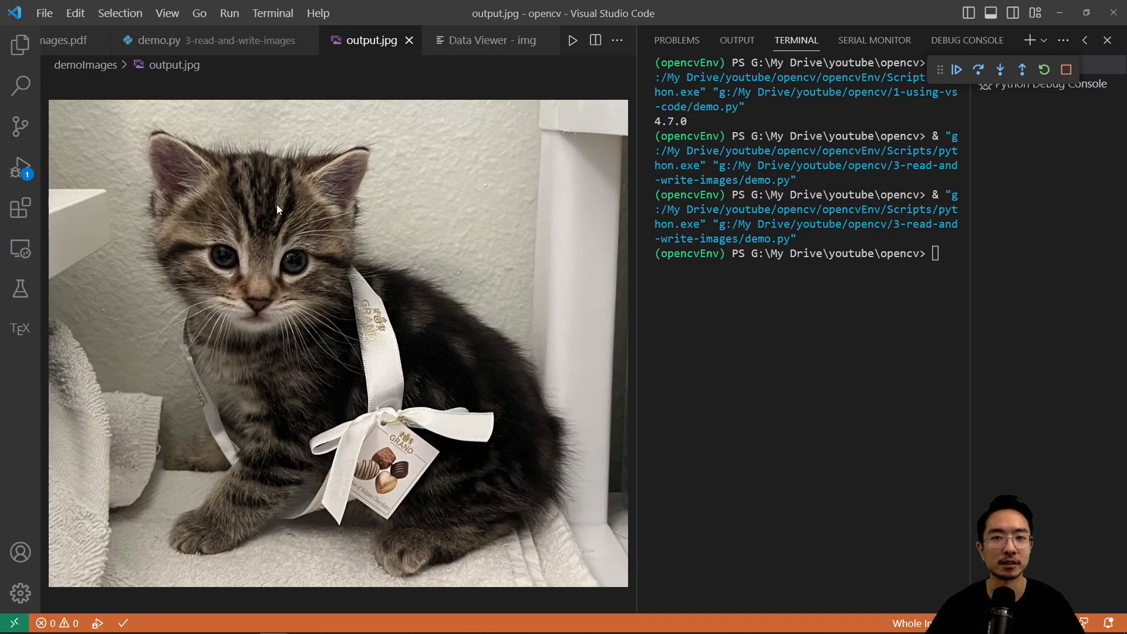